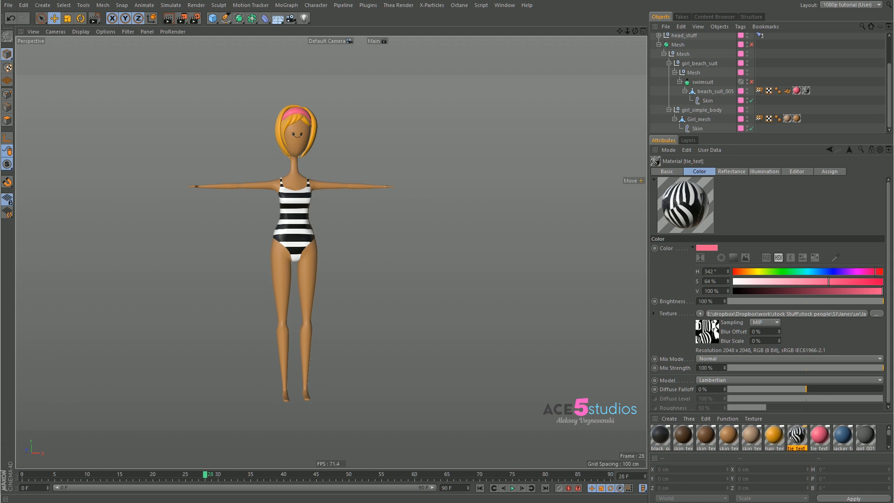
mouse_move(431, 185)
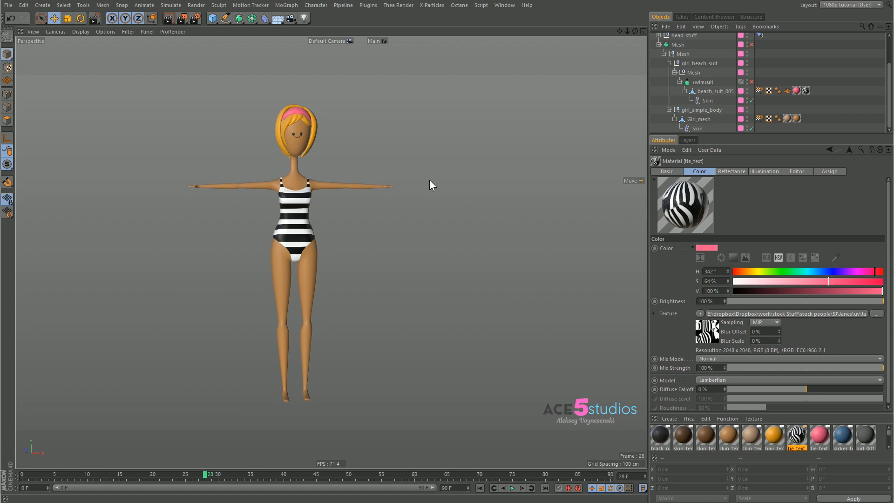
mouse_move(704, 213)
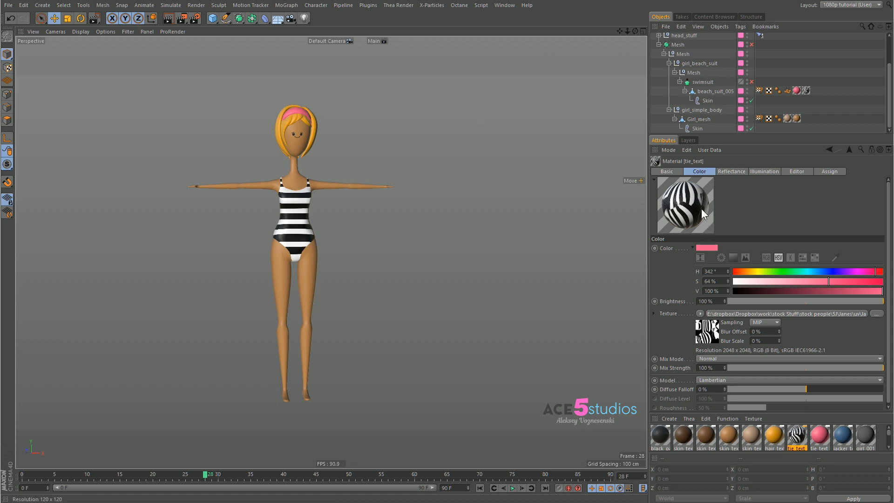
mouse_move(754, 219)
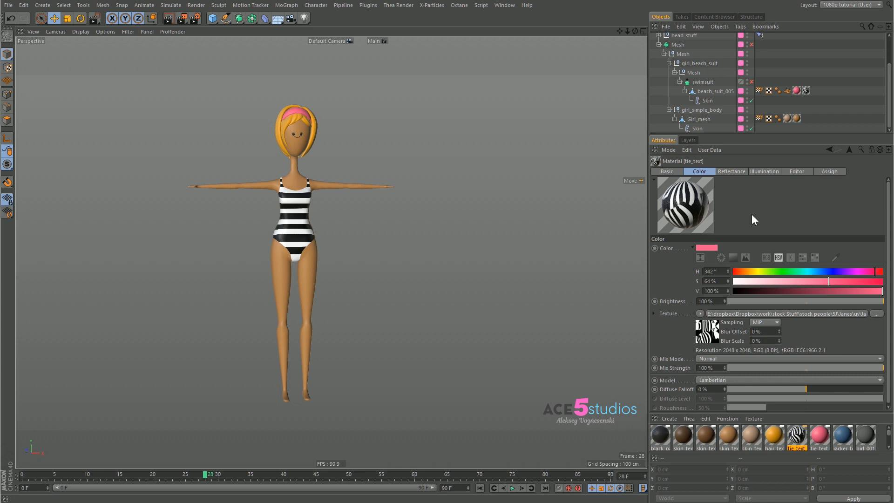
mouse_move(731, 233)
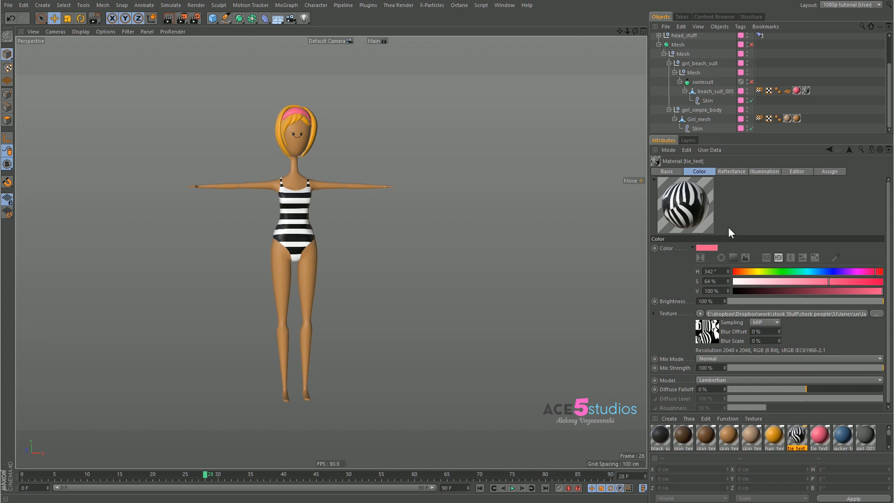
mouse_move(740, 226)
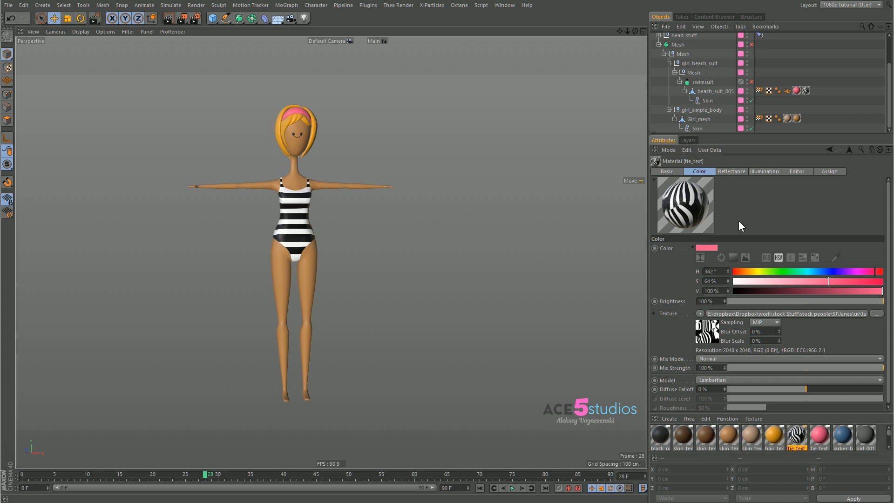
mouse_move(703, 346)
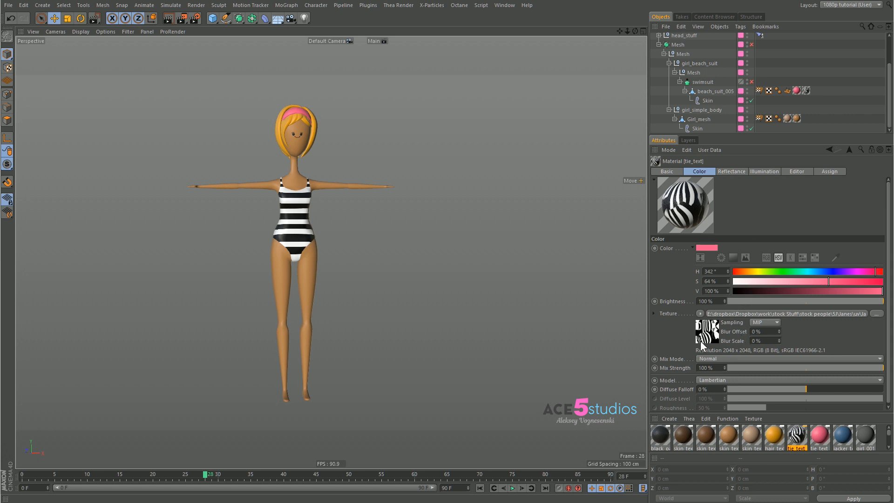
mouse_move(596, 332)
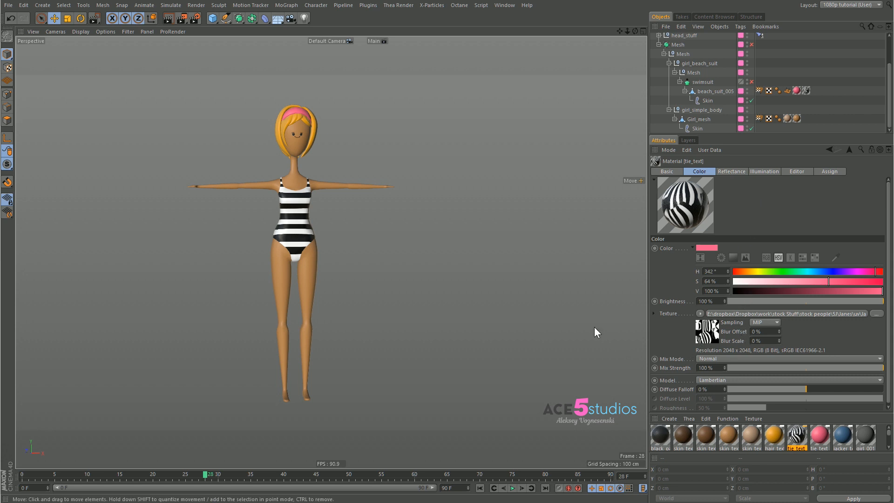
mouse_move(711, 340)
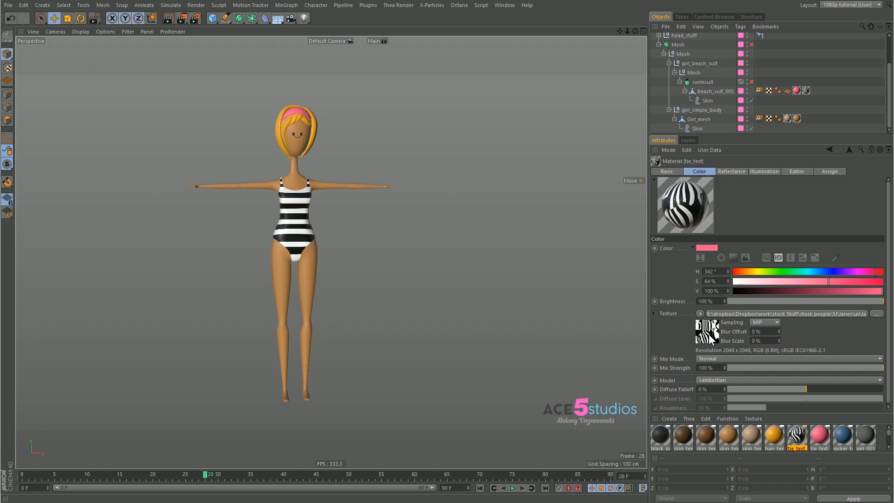
- Convert the swimsuit Color channel's stripe bitmap into a Layer shader holding the bitmap
click(700, 335)
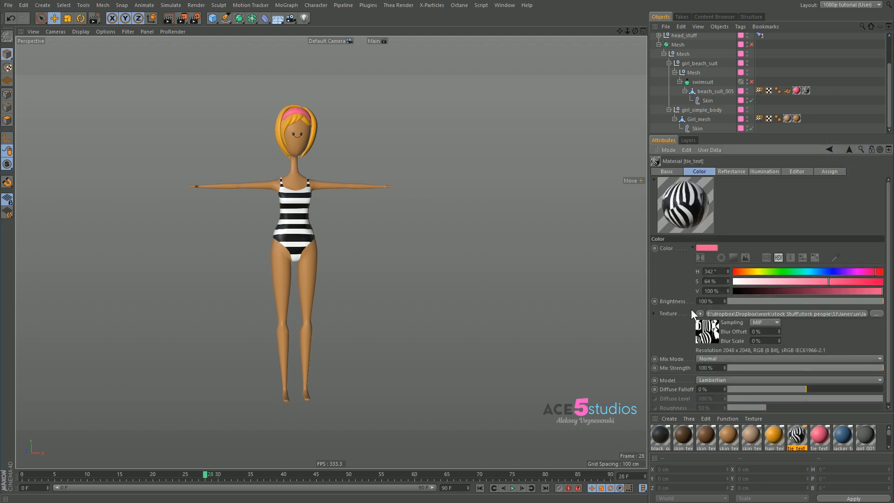
click(701, 314)
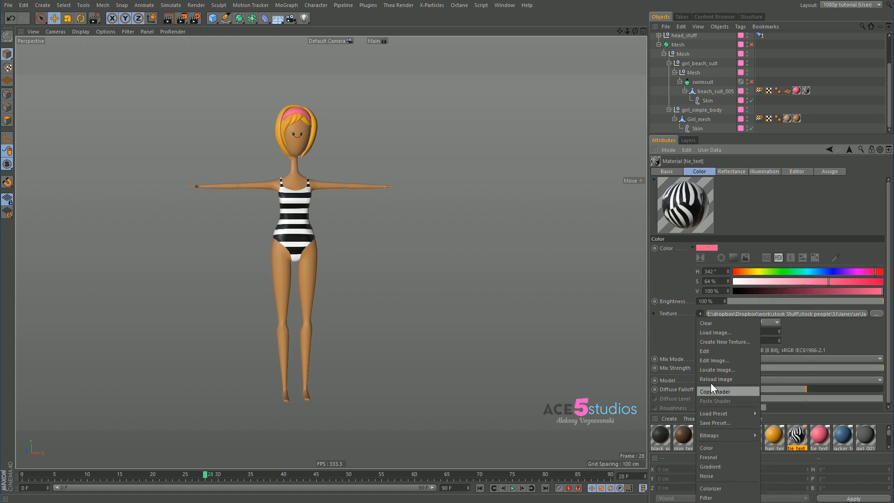
mouse_move(707, 497)
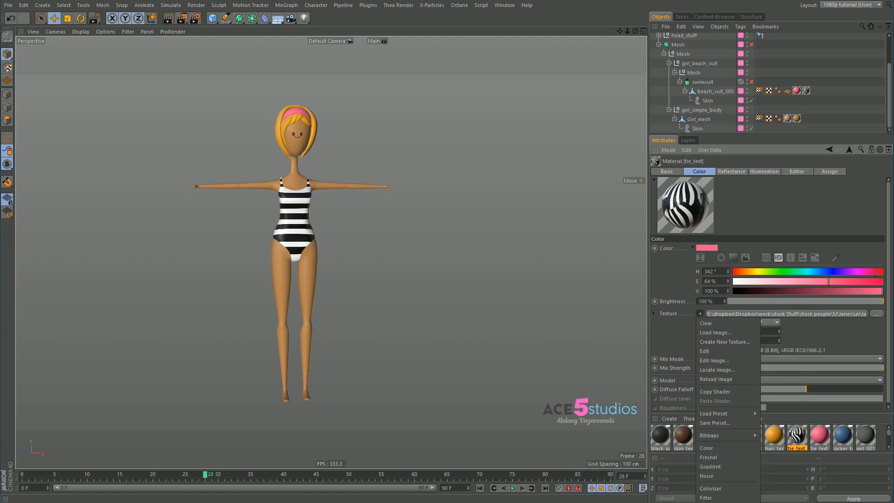
click(706, 323)
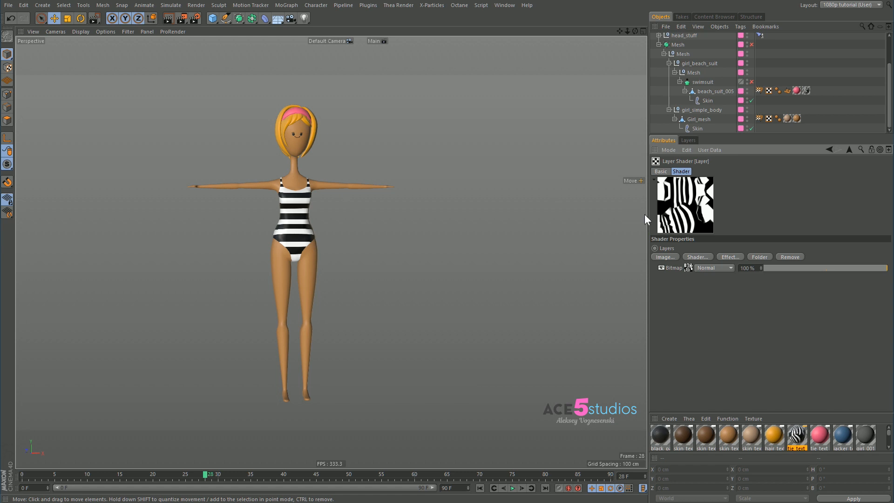
mouse_move(683, 255)
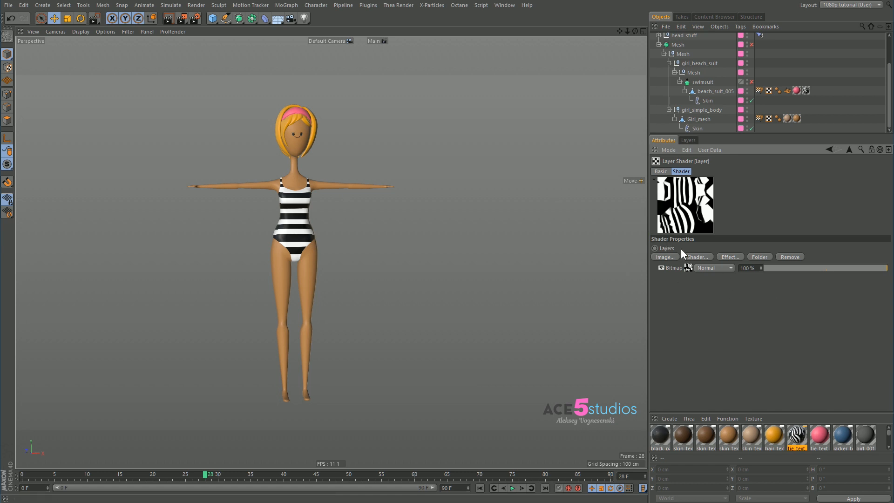
mouse_move(213, 174)
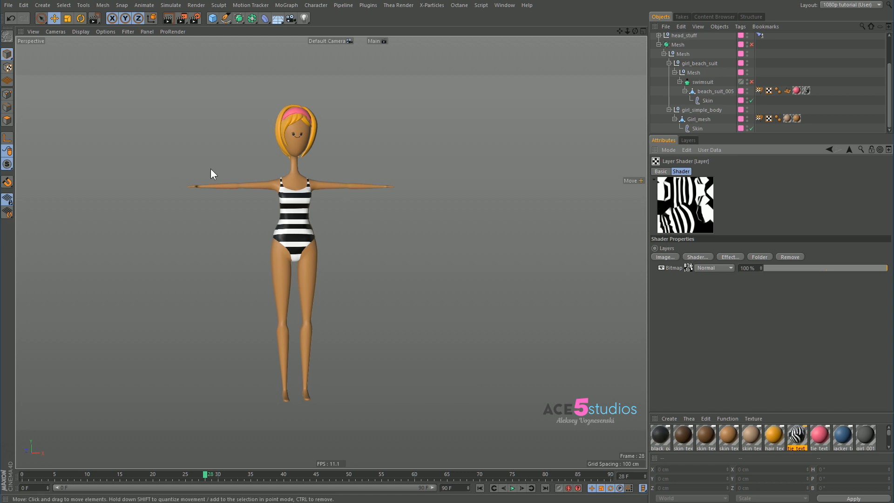
- Add two Color shader layers, one pink and one blue, above the stripe bitmap
click(697, 256)
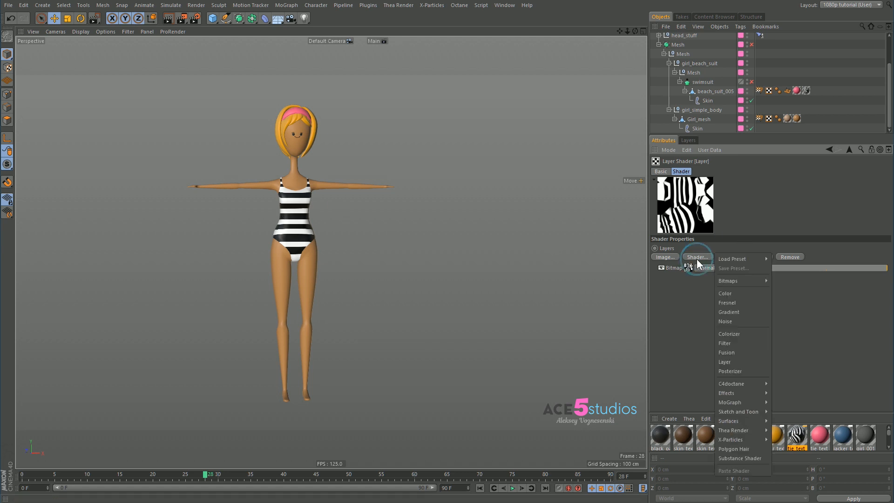
click(725, 292)
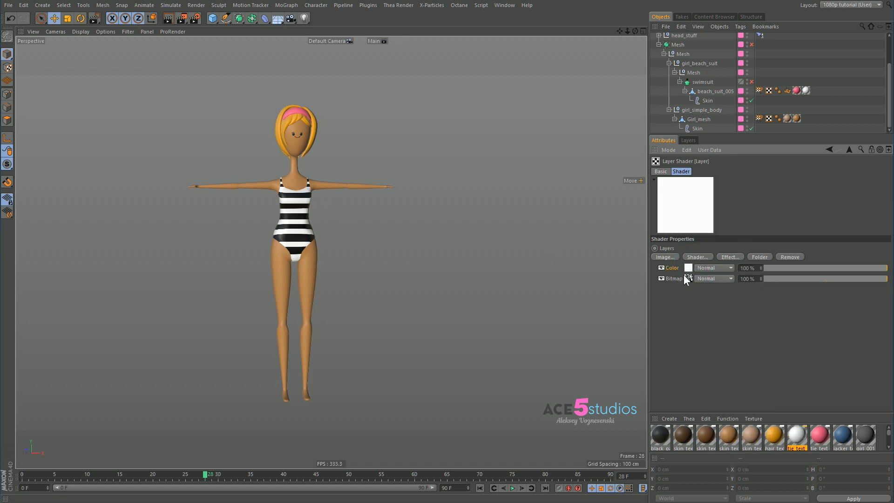
click(671, 267)
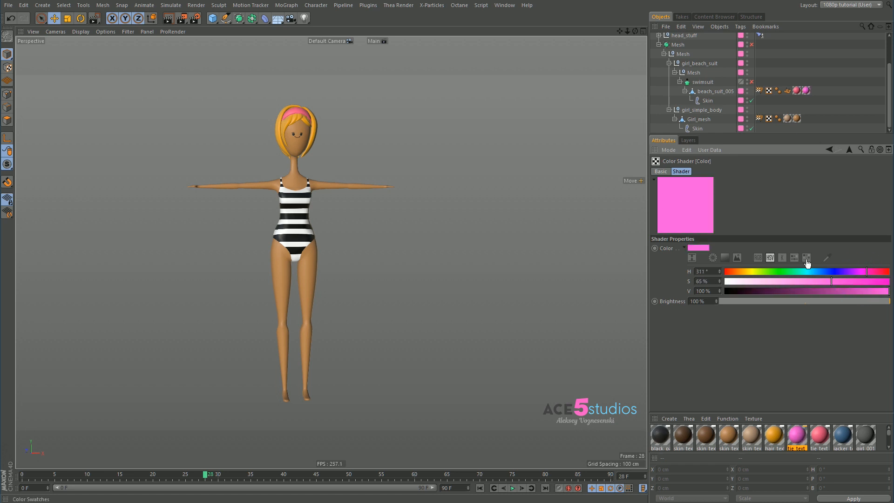
click(806, 257)
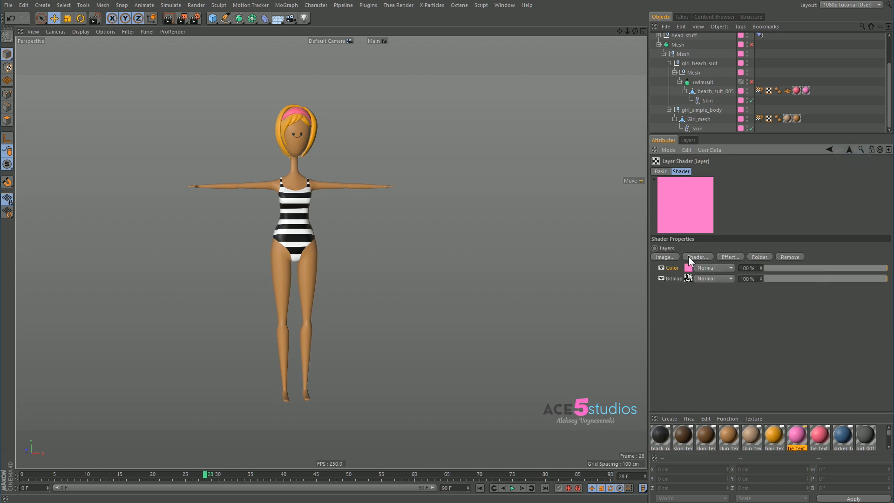
click(698, 257)
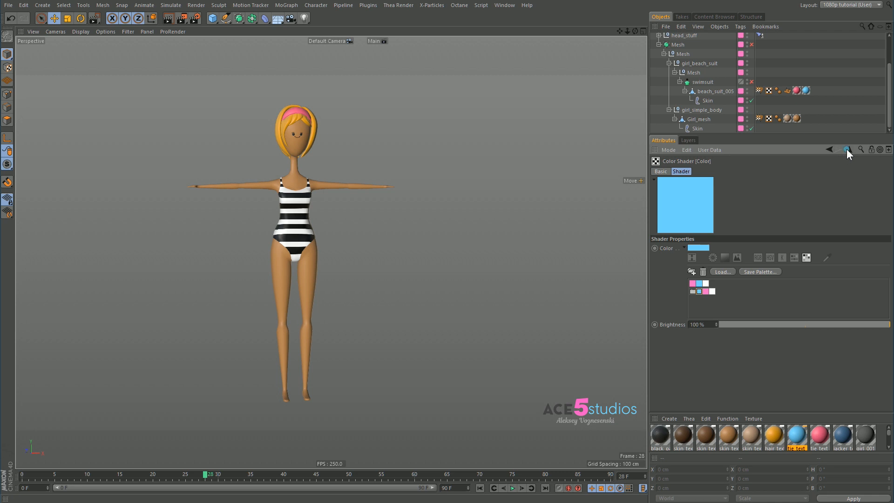
click(713, 289)
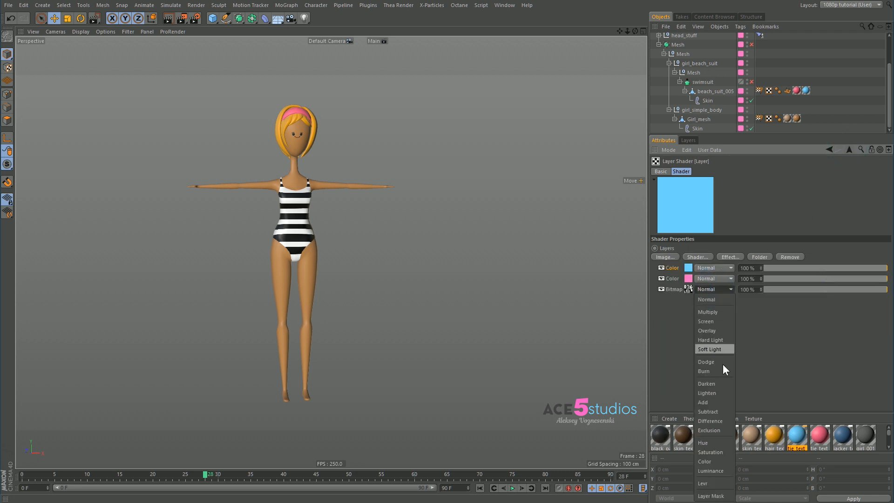
- Set the stripe bitmap layer's blend mode to Layer Mask between the pink and blue layers
click(709, 495)
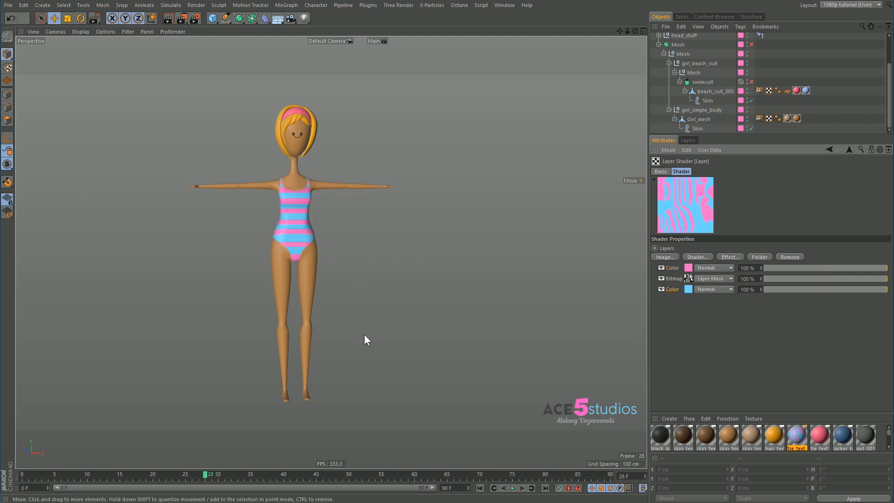
mouse_move(368, 294)
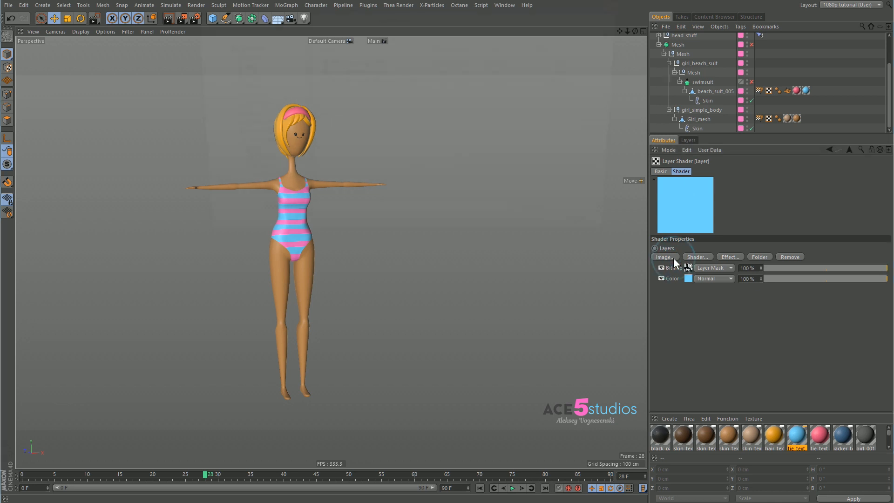
- Load the pink watercolour image as a layer without copying it to the project
click(663, 256)
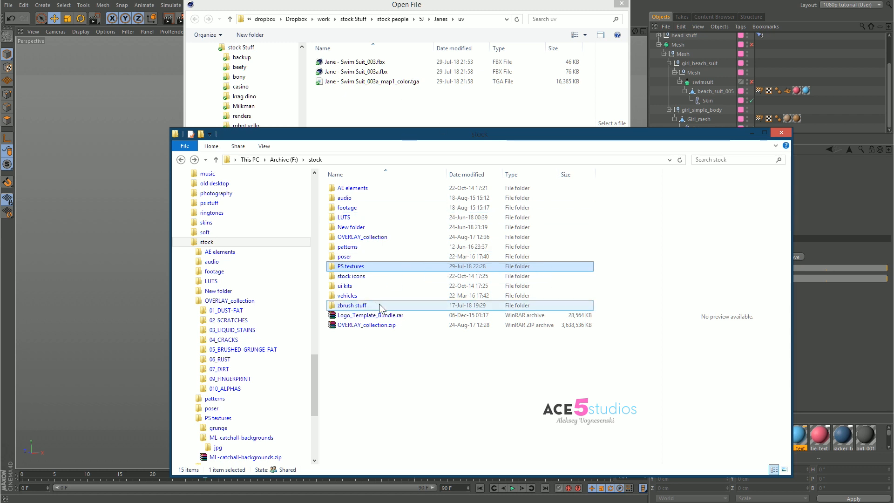
double_click(351, 266)
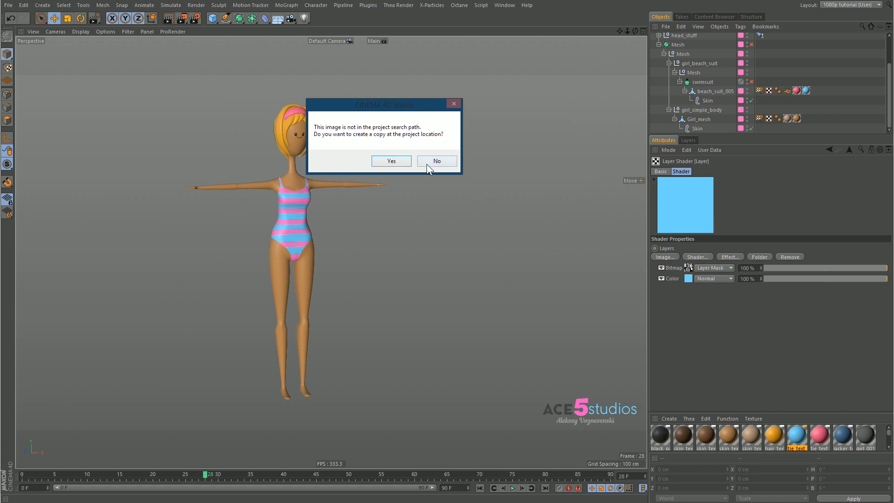
click(436, 160)
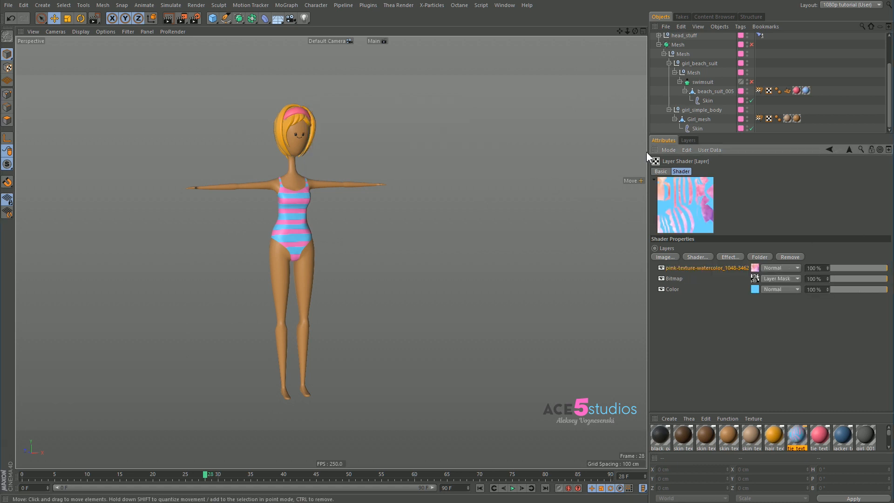
mouse_move(688, 214)
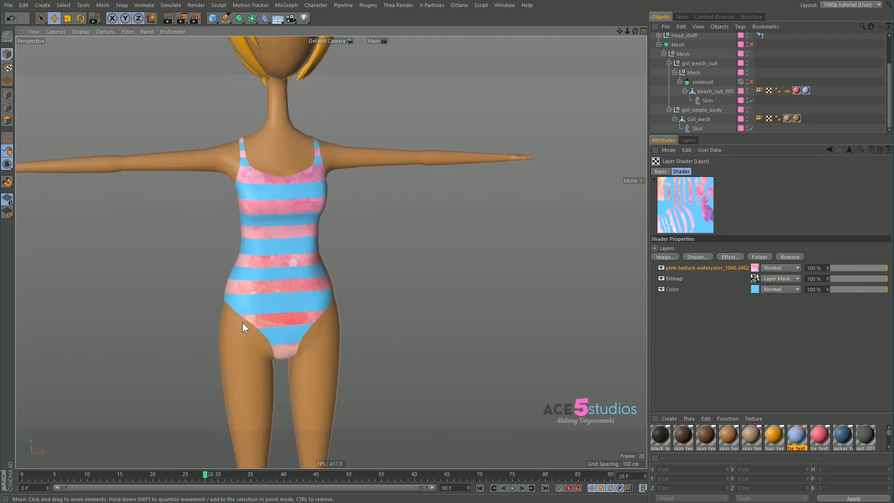
mouse_move(522, 280)
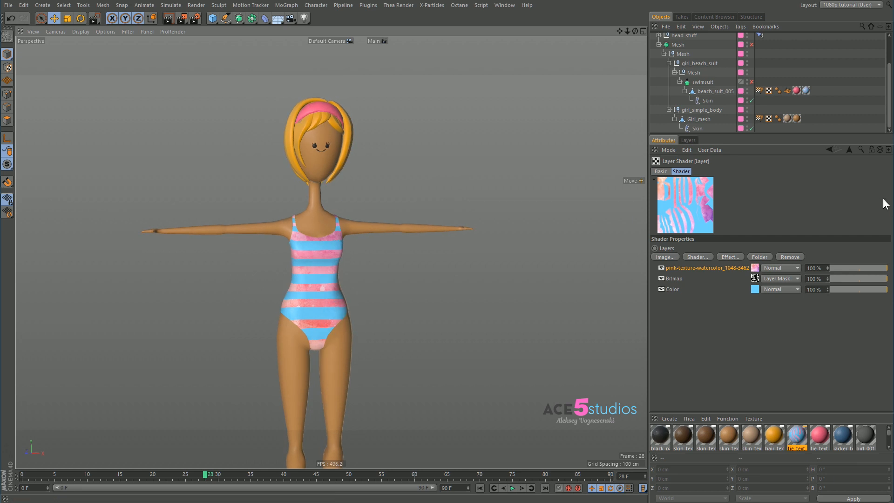
mouse_move(726, 276)
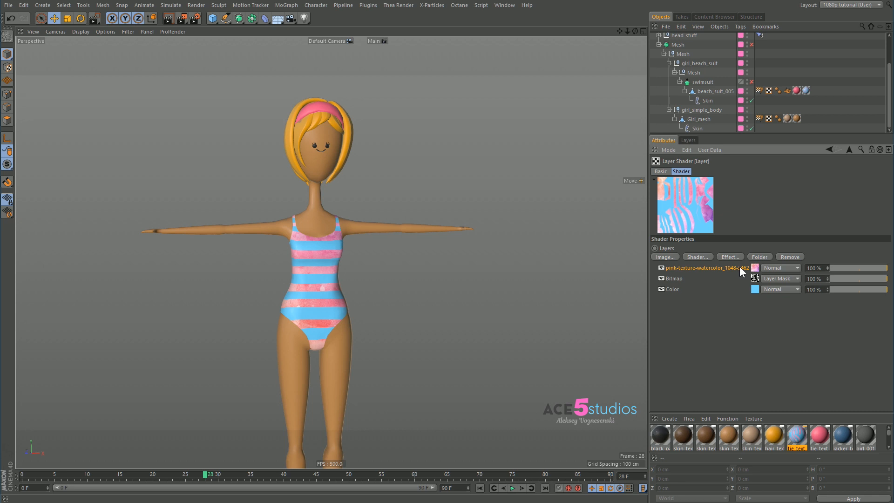
- Add a white MoGraph Color Shader layer, then collapse the Beach_suit hierarchy
click(696, 256)
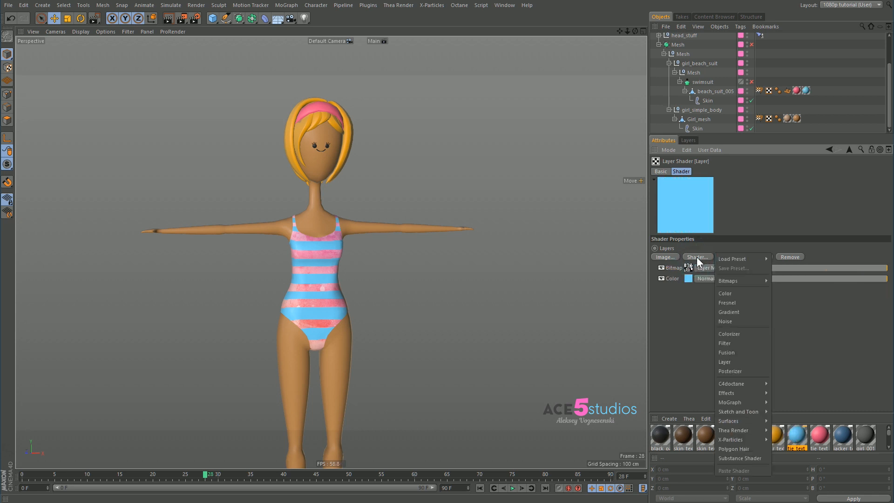
mouse_move(730, 402)
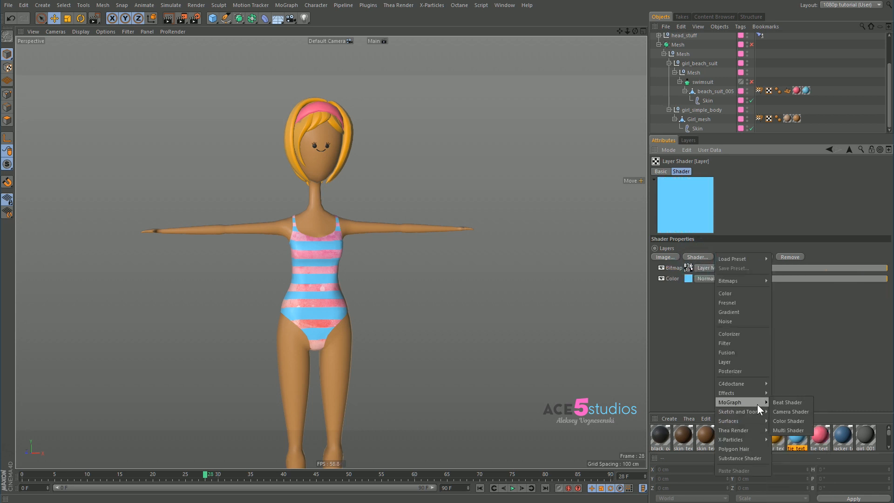
click(788, 421)
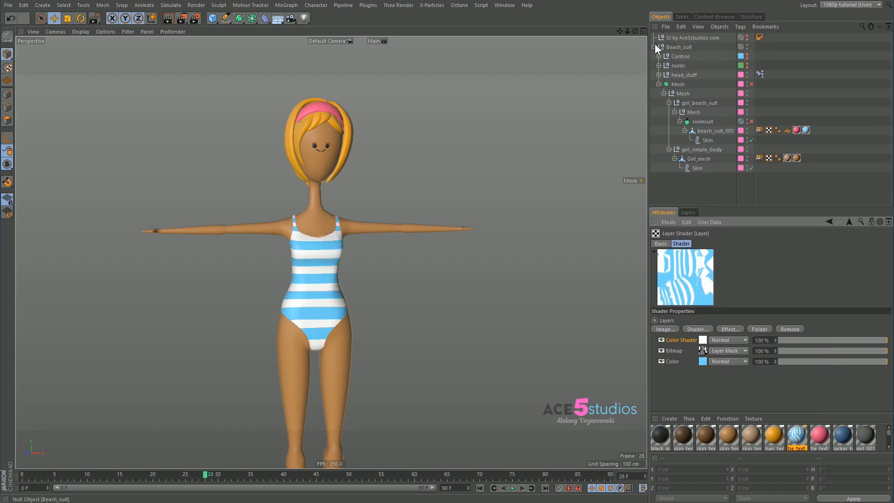
click(678, 46)
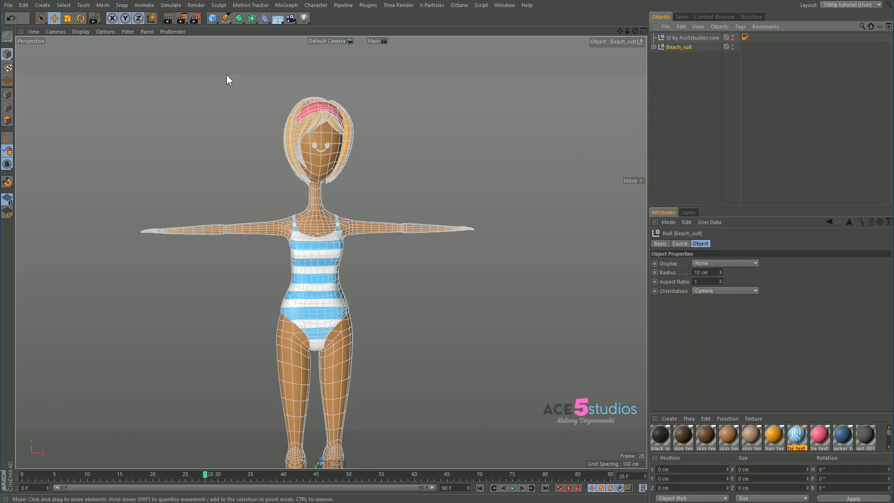
- Create a MoGraph Cloner holding Beach_suit as a 5 x 1 x 3 grid array
click(287, 4)
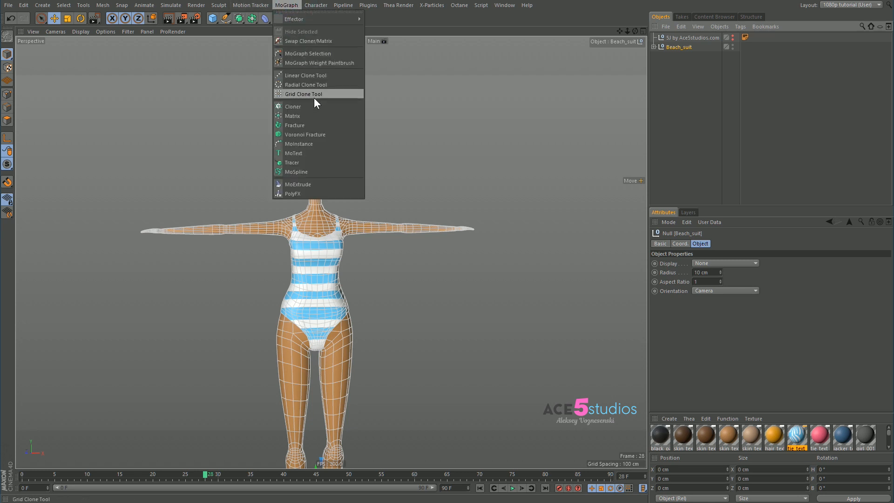
click(293, 106)
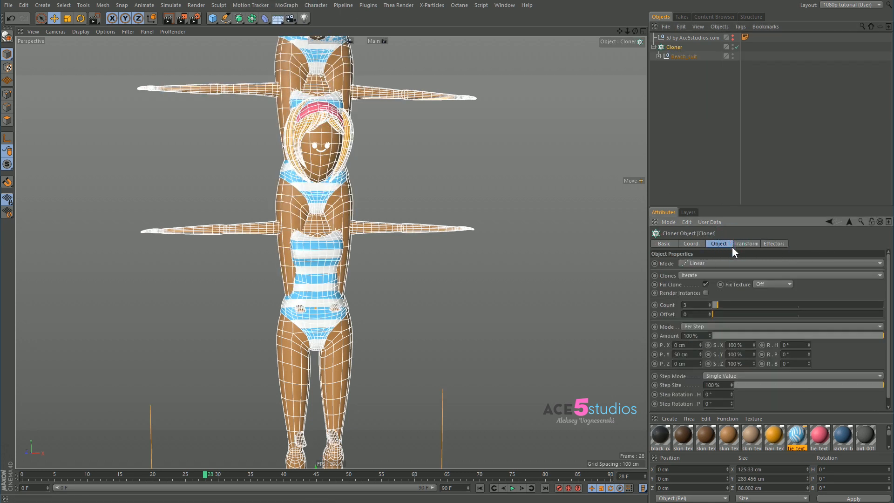
click(781, 262)
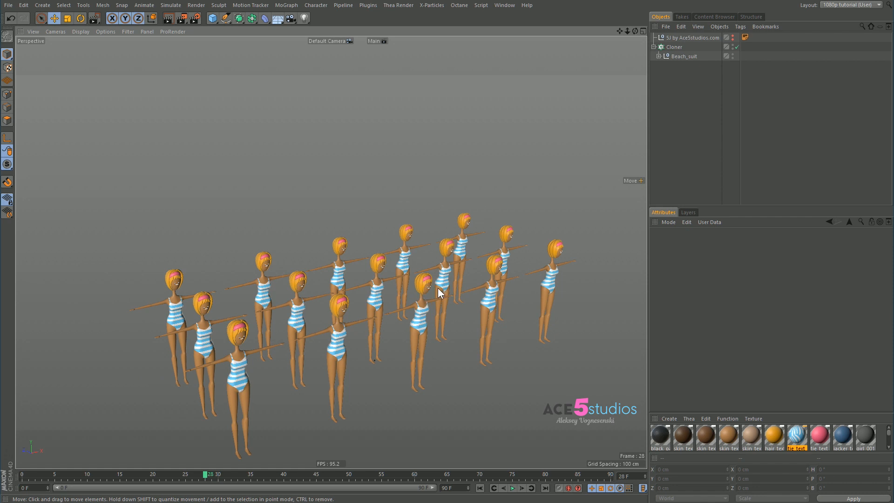
- Check the swimsuit Layer shader, then add a Plain effector under the Cloner
double_click(797, 437)
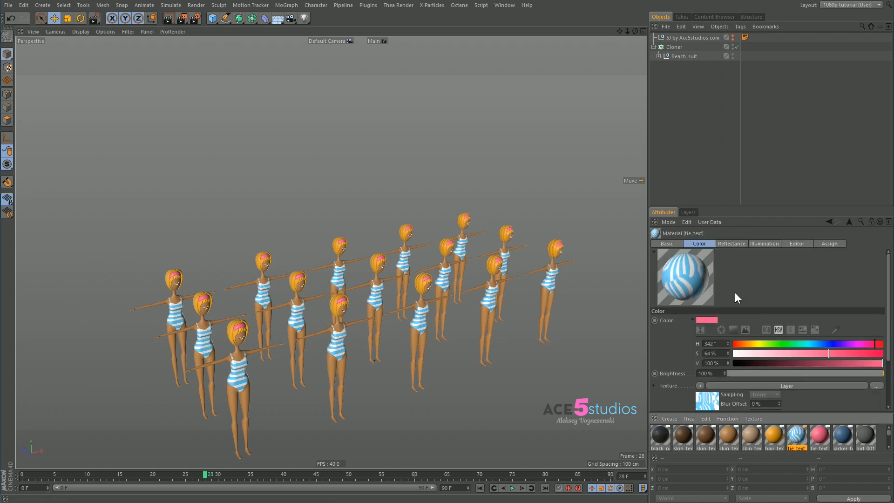
click(706, 402)
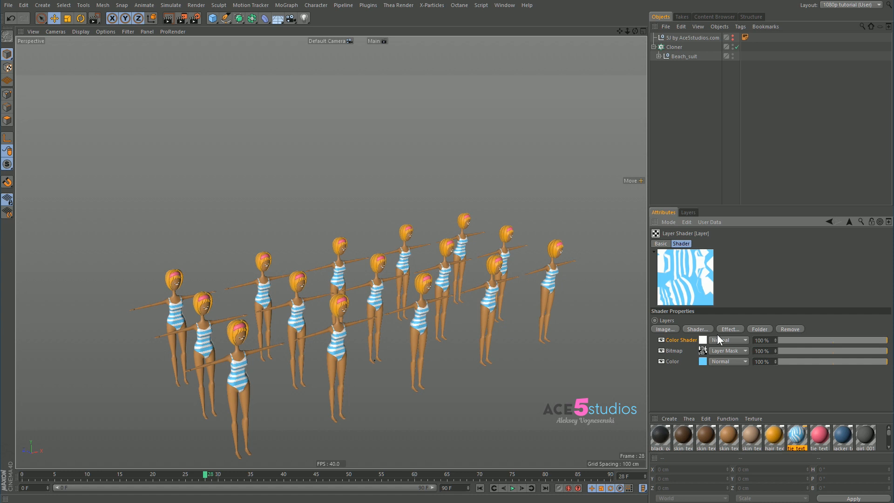
click(675, 46)
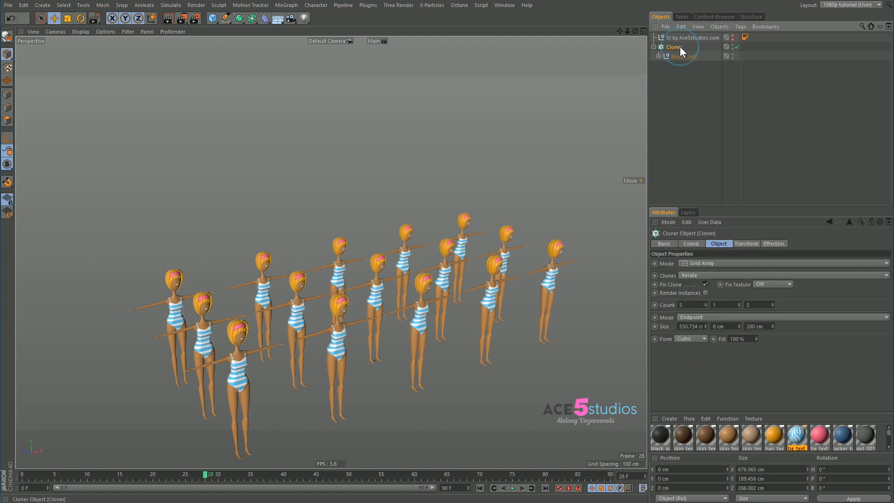
click(675, 47)
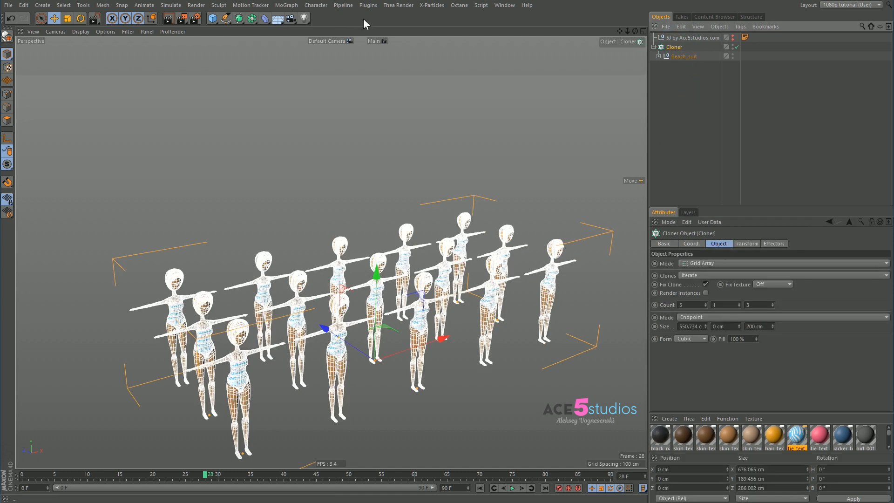
click(287, 5)
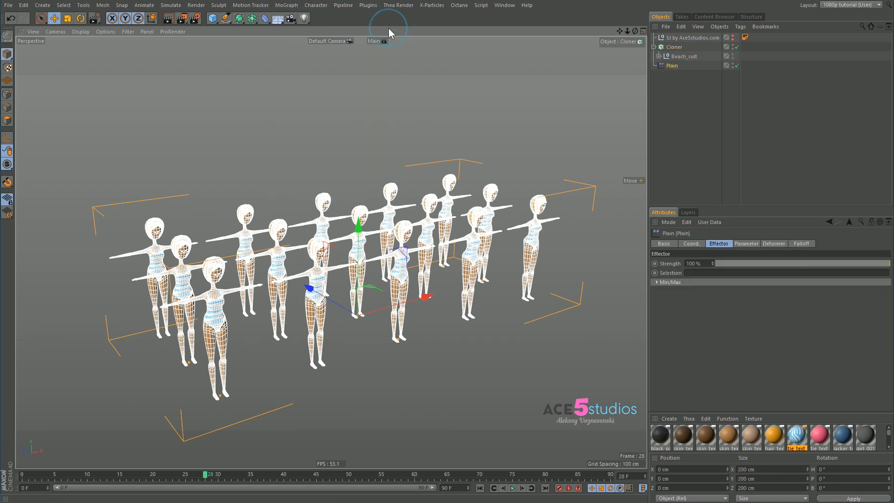
- Disable the Plain effector's Position offset and set its Color Mode to User Defined
click(673, 66)
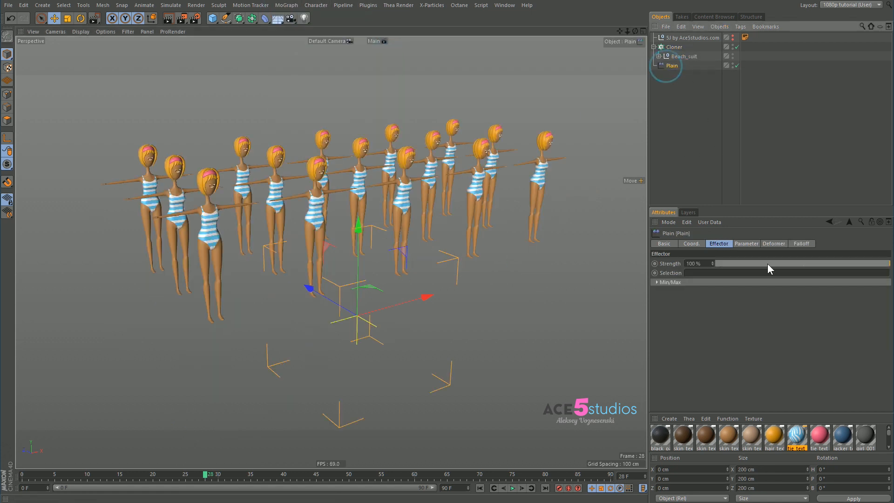
click(746, 243)
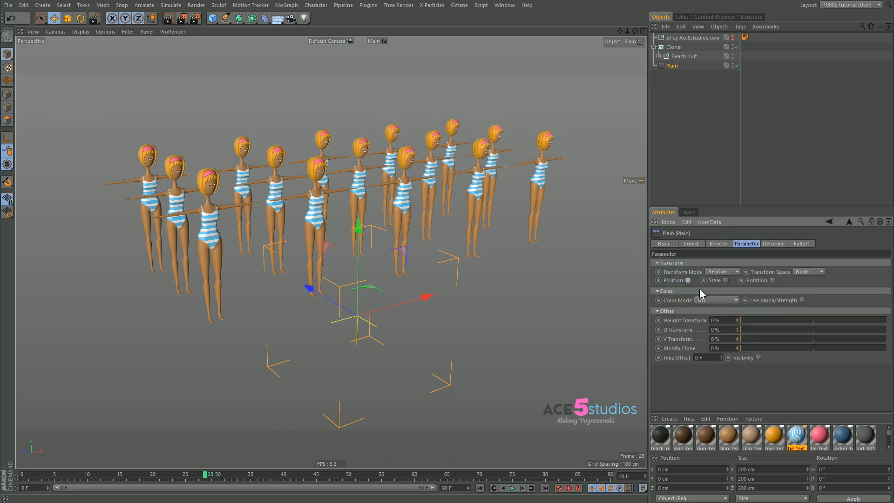
click(716, 300)
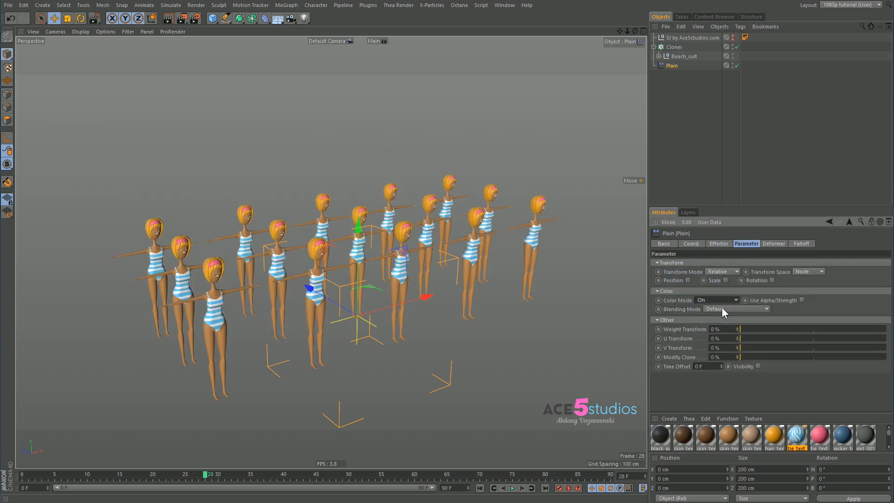
click(717, 300)
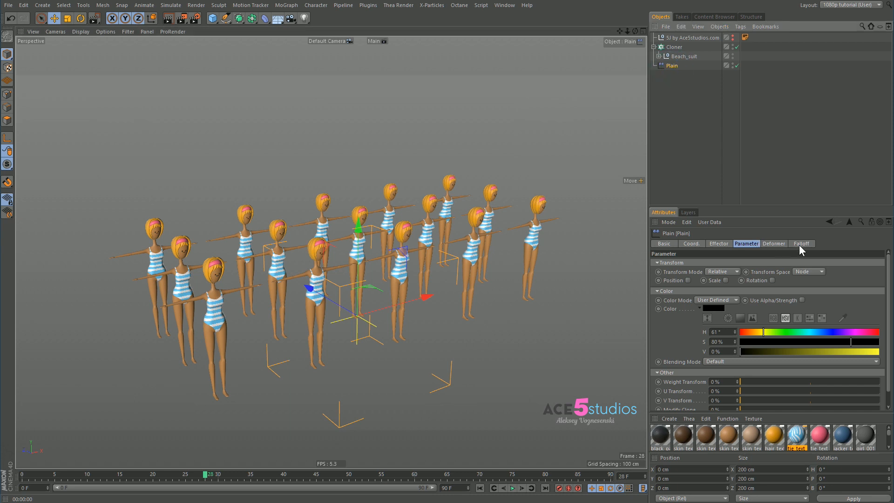
- Set the Plain effector's falloff shape to Sphere
click(801, 244)
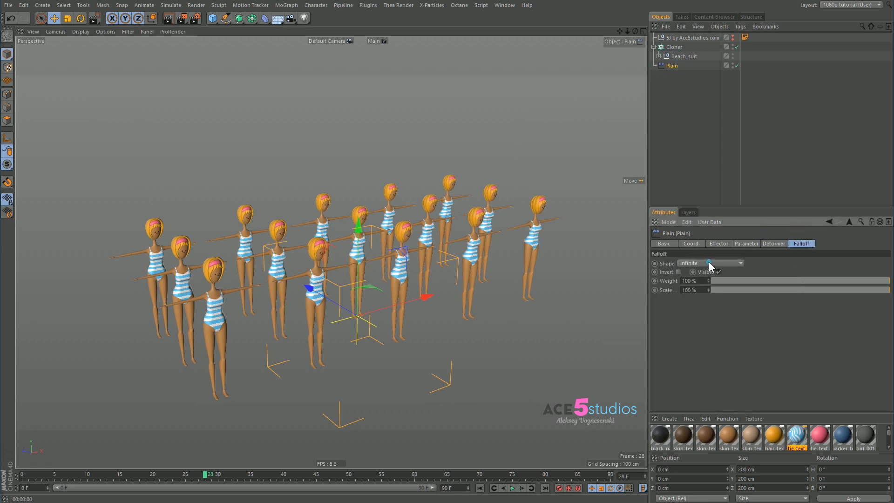
click(725, 263)
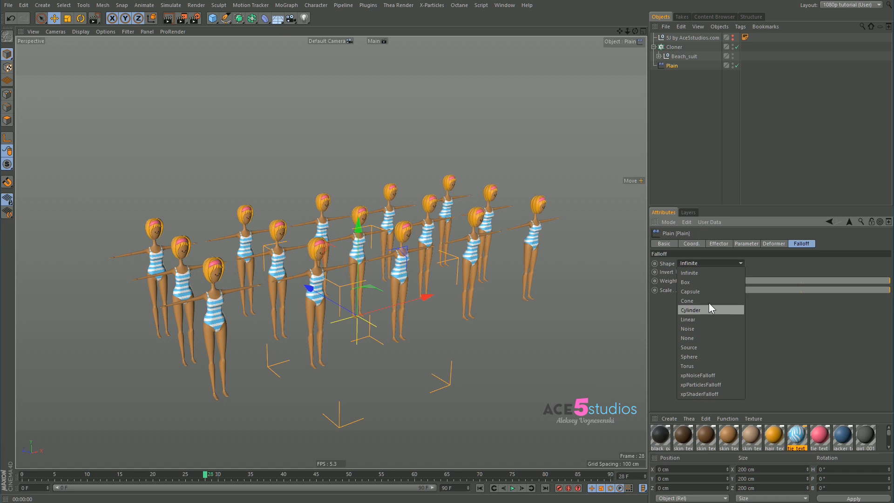
mouse_move(710, 356)
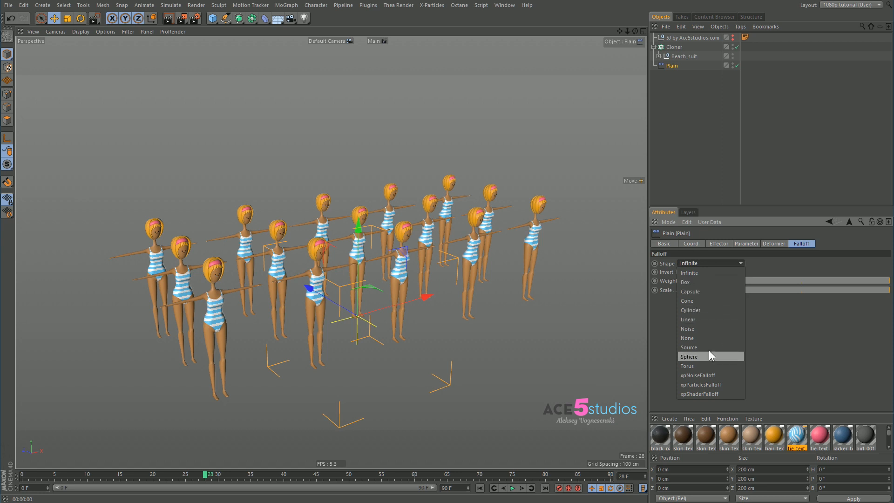
click(689, 356)
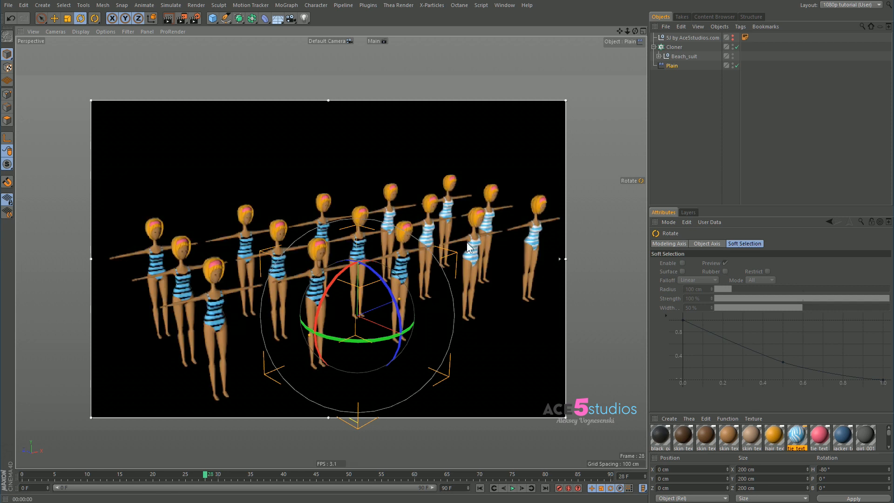
mouse_move(71, 363)
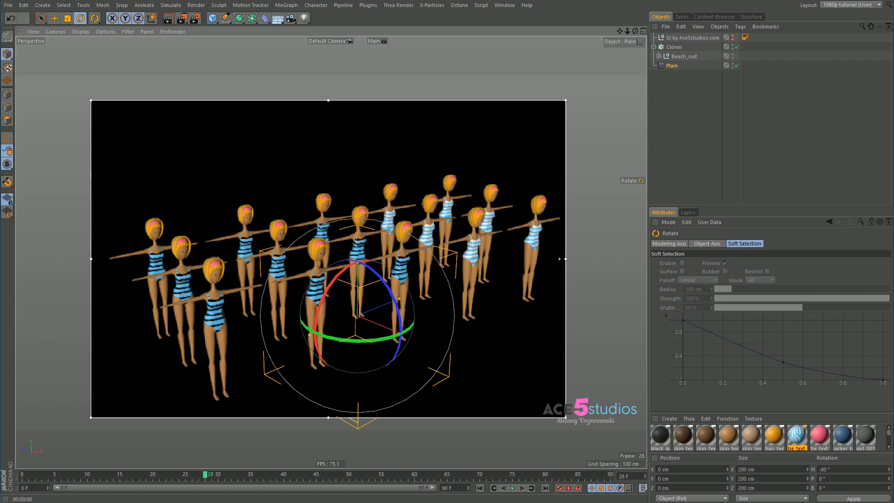
mouse_move(181, 363)
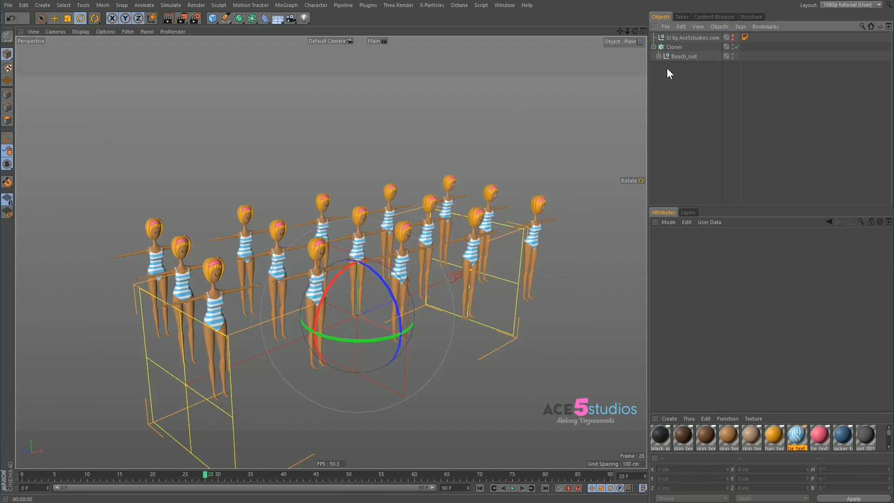
- Add a MoGraph Multi Shader layer with a white Color Shader in Texture 1
double_click(797, 435)
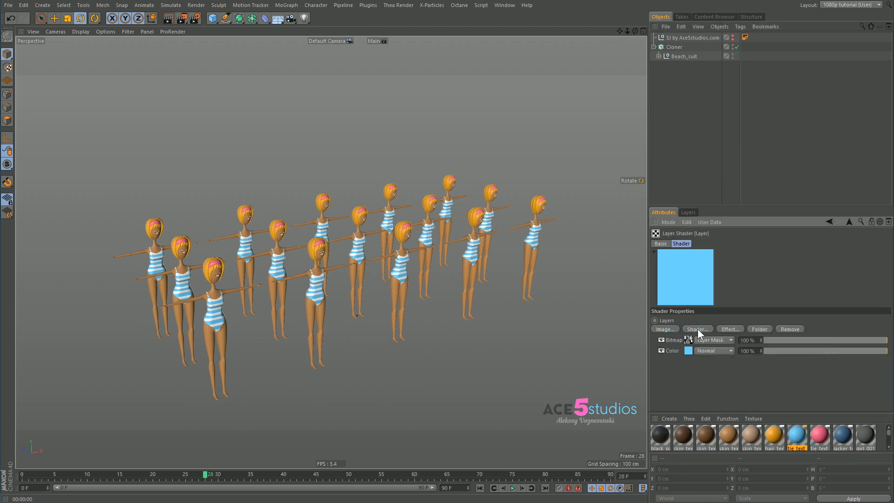
click(698, 330)
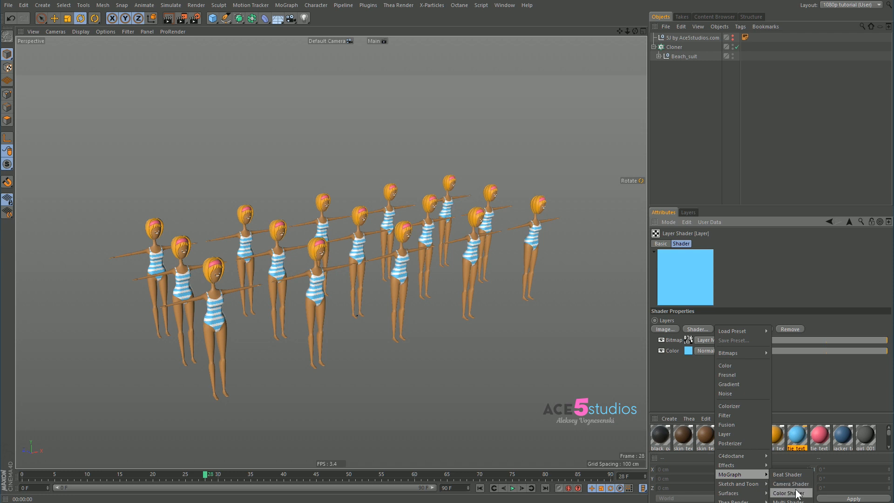
click(787, 500)
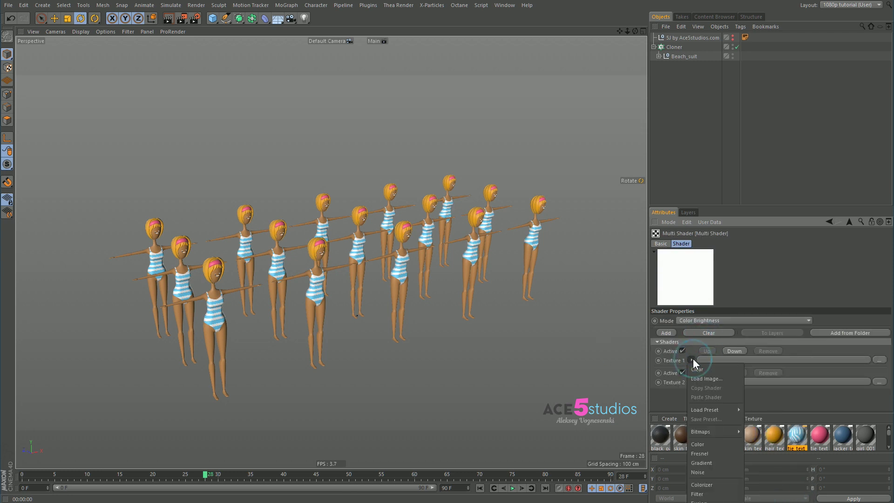
click(696, 360)
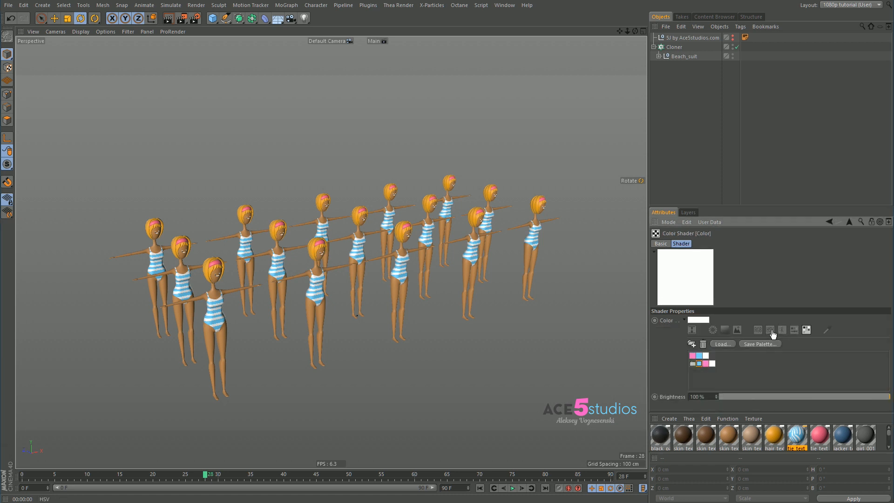
- Colour the Multi Shader's Color shaders via HSV sliders and add further texture slots
click(769, 330)
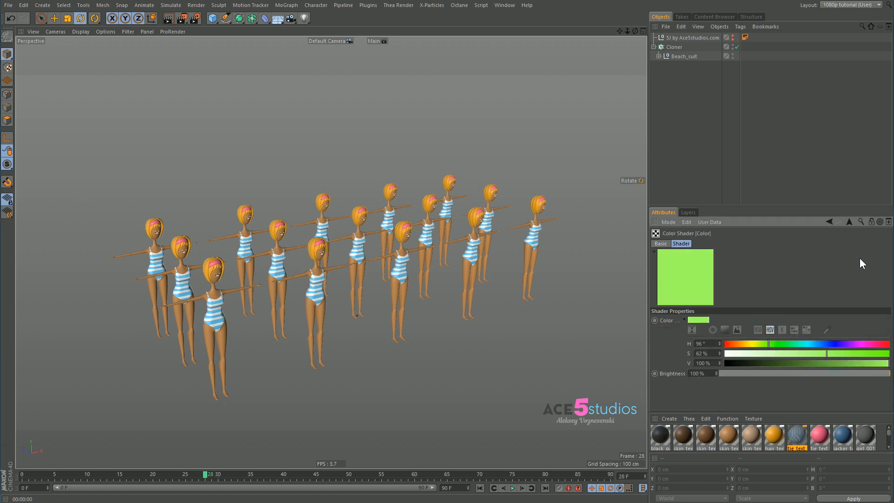
click(665, 332)
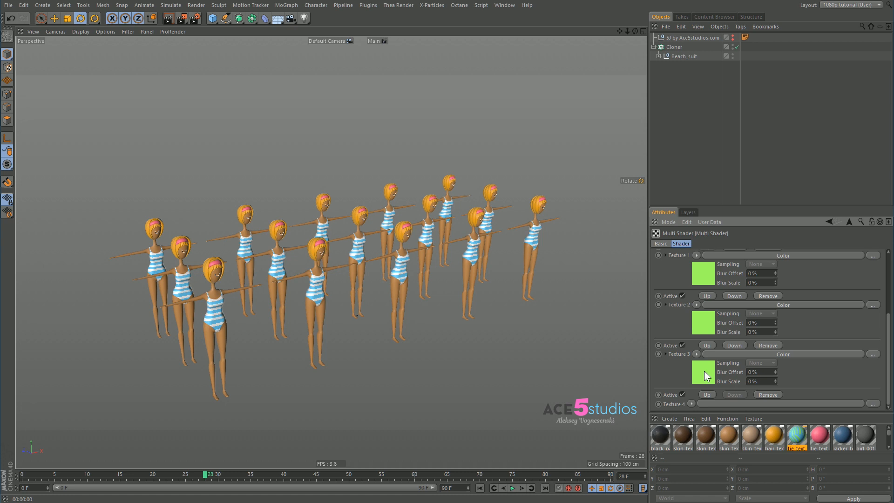
scroll(up, 3)
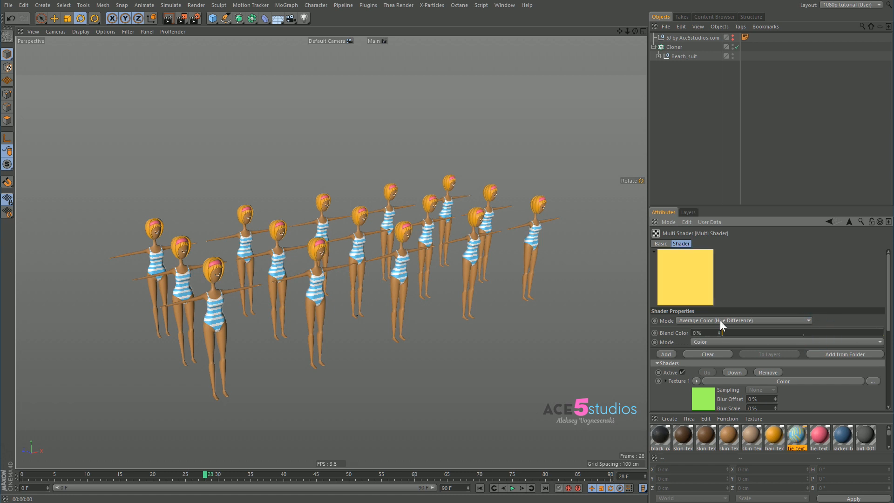
click(742, 320)
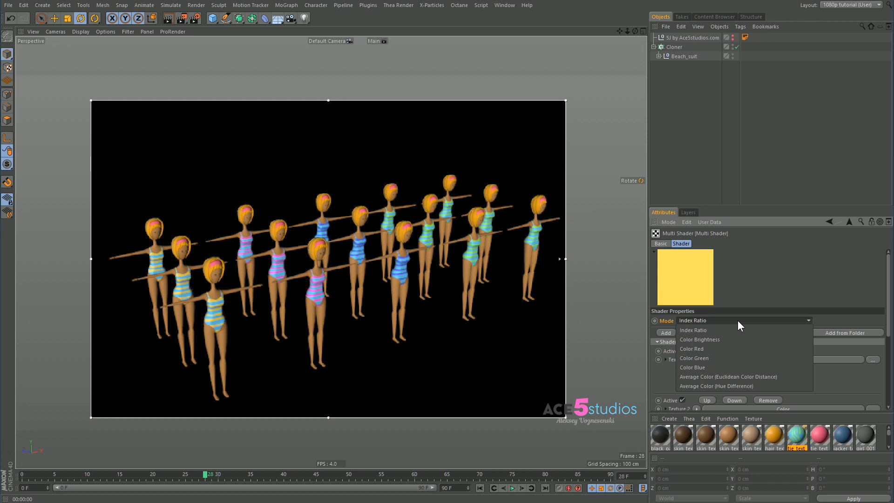
- Switch the Multi Shader Mode to Index Ratio and select the Cloner to show its grid-array settings
click(693, 330)
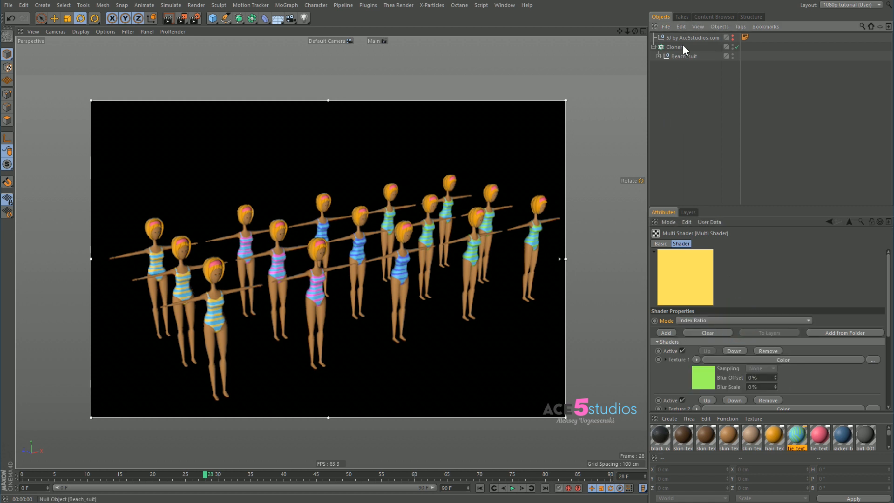
click(674, 47)
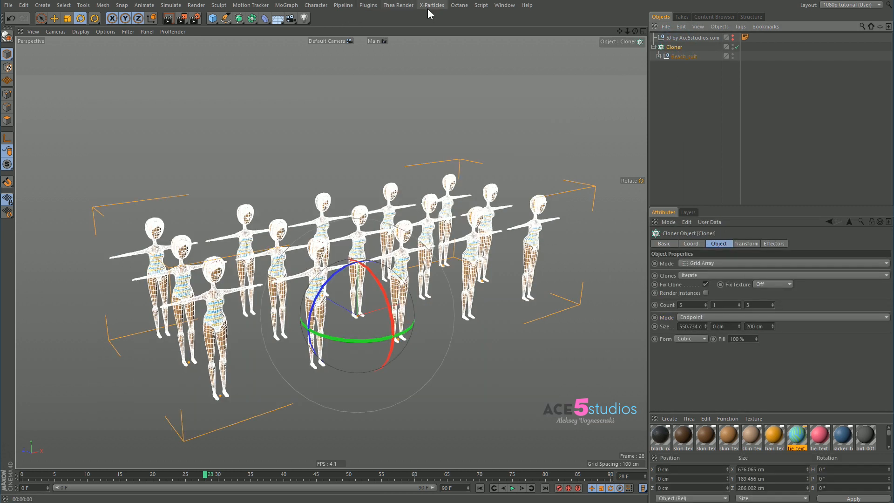
- Add a MoGraph Random effector to the Cloner and set its Color Mode to On
click(287, 5)
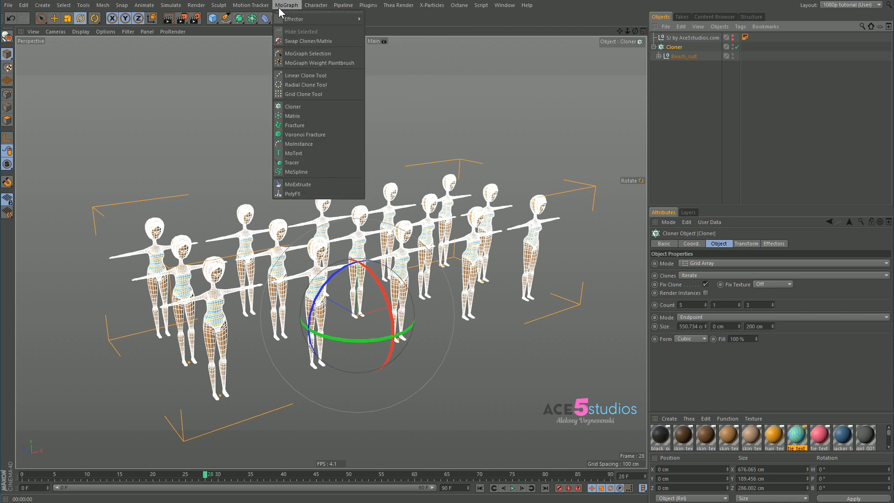
click(293, 18)
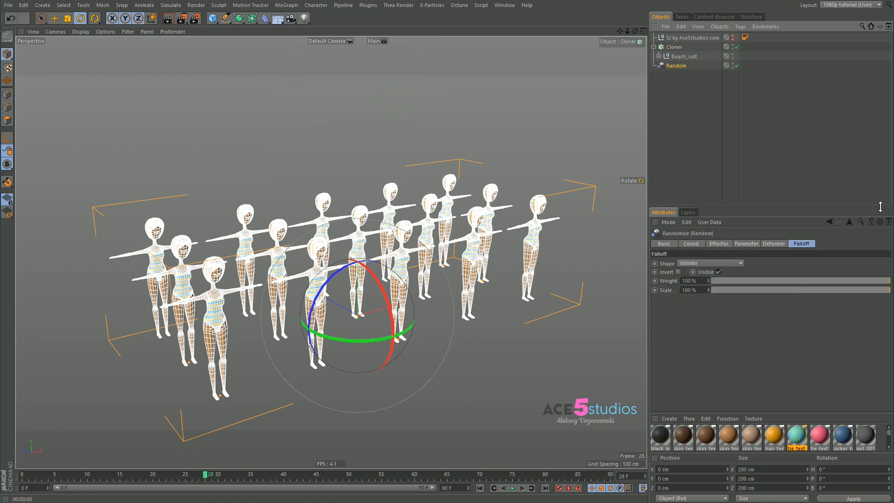
click(746, 244)
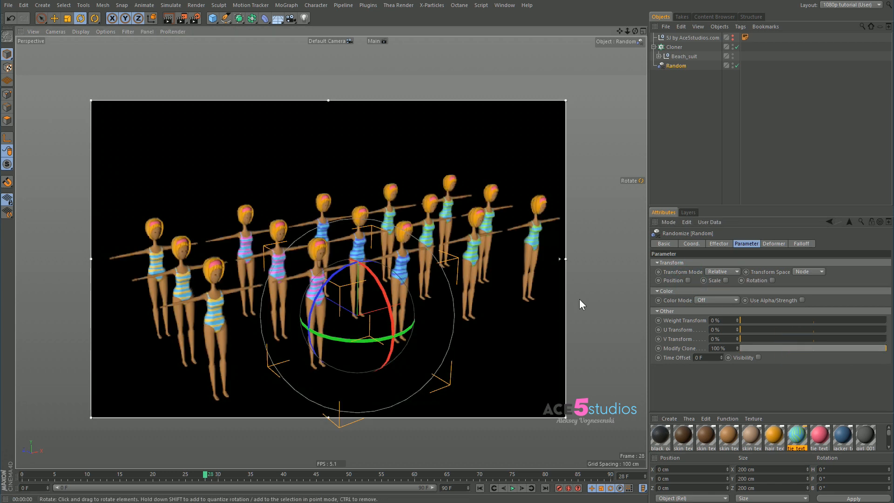
click(716, 299)
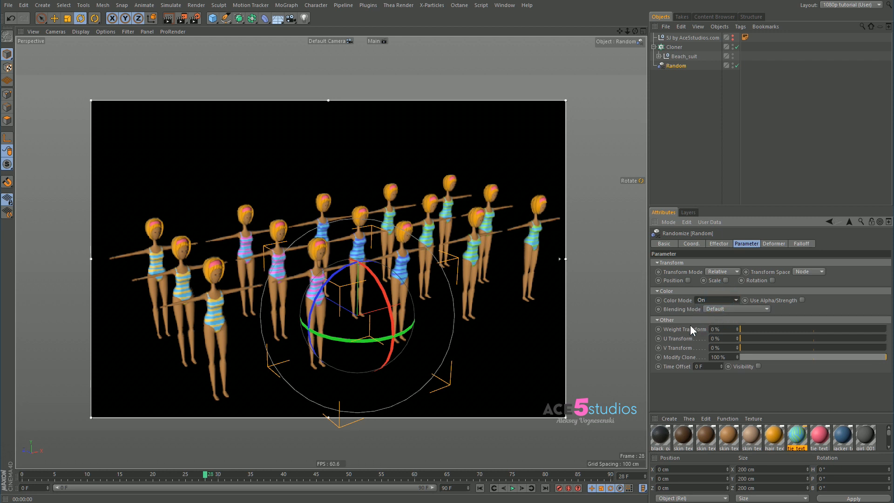
mouse_move(459, 228)
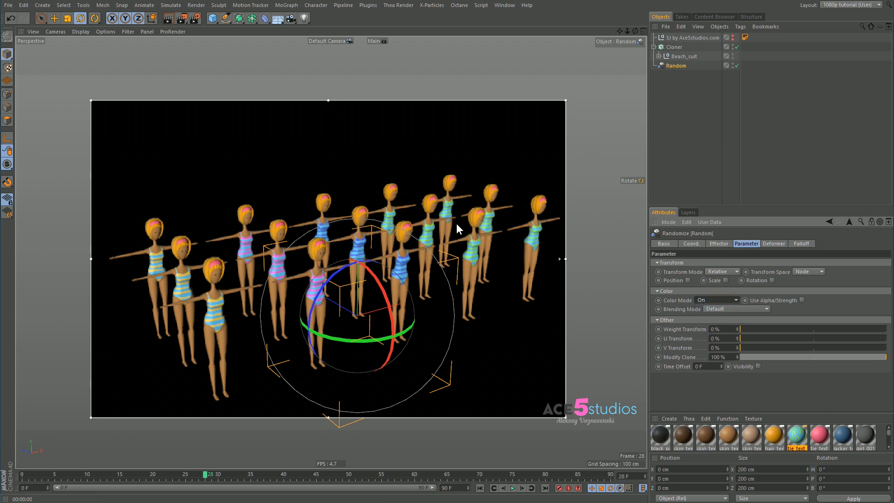
click(681, 56)
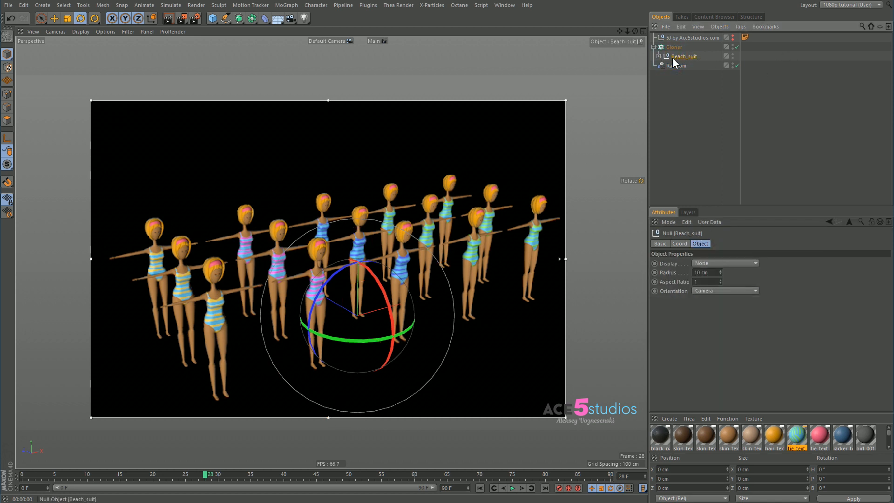
- Set the swimsuit material's Multi Shader colour mode through its Layer Shader, then return to the Random effector
click(797, 438)
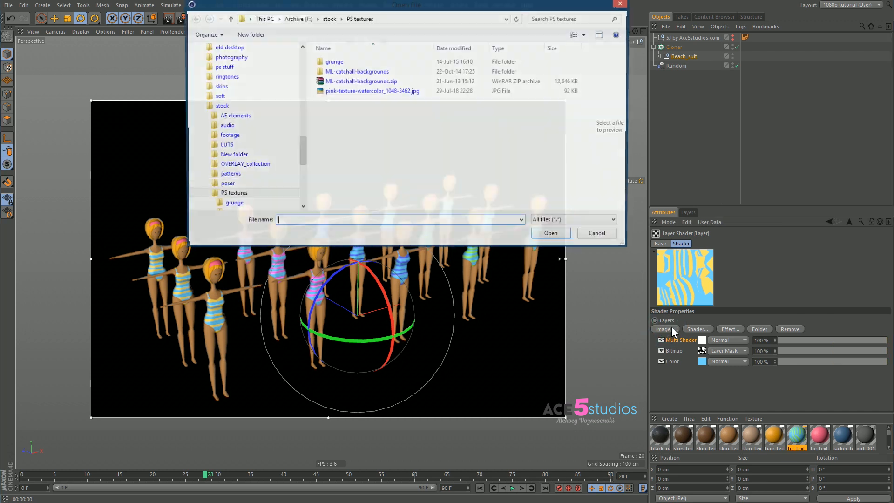
click(696, 329)
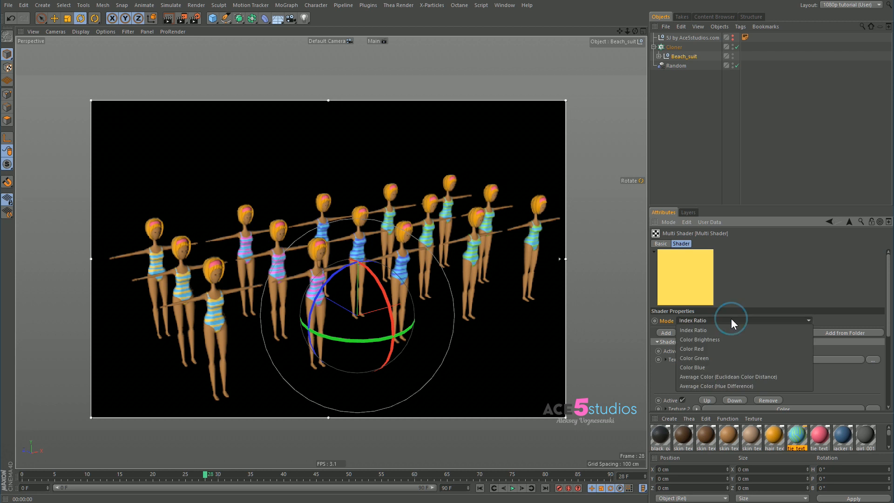
click(699, 339)
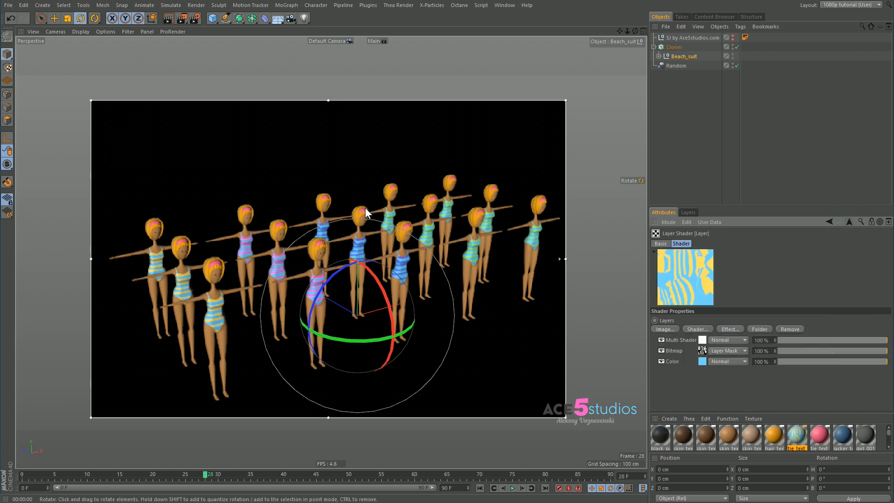
mouse_move(397, 256)
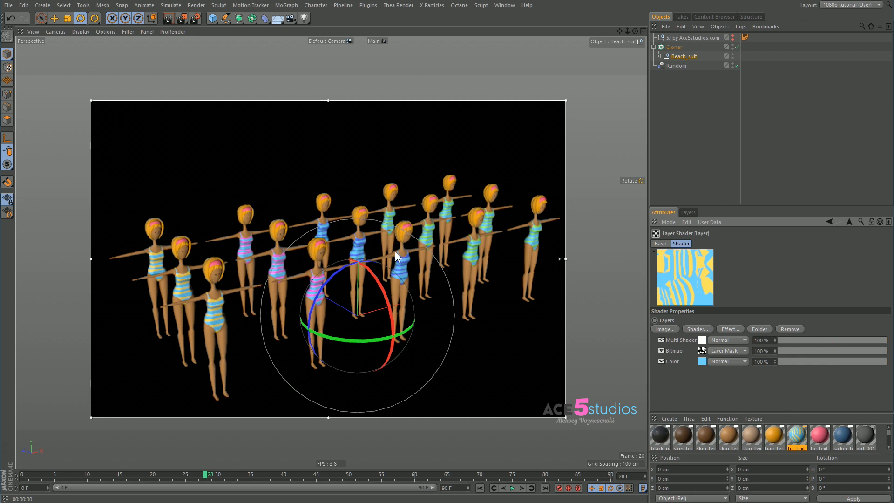
click(676, 65)
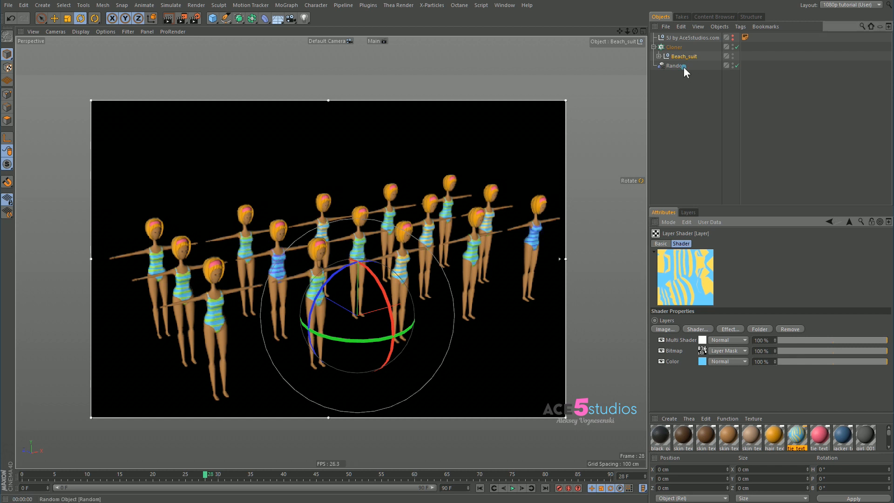
click(677, 65)
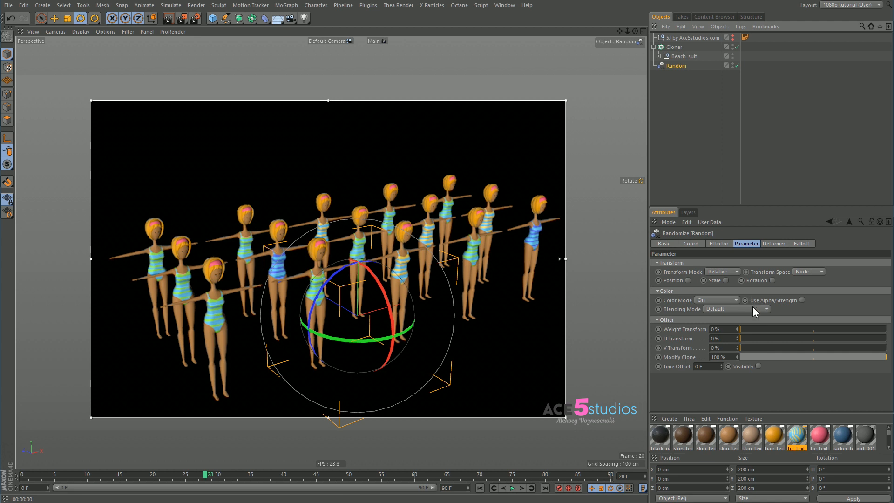
- Change the Random effector's Seed to 12347 to reshuffle the clones' swimsuit colours
click(718, 243)
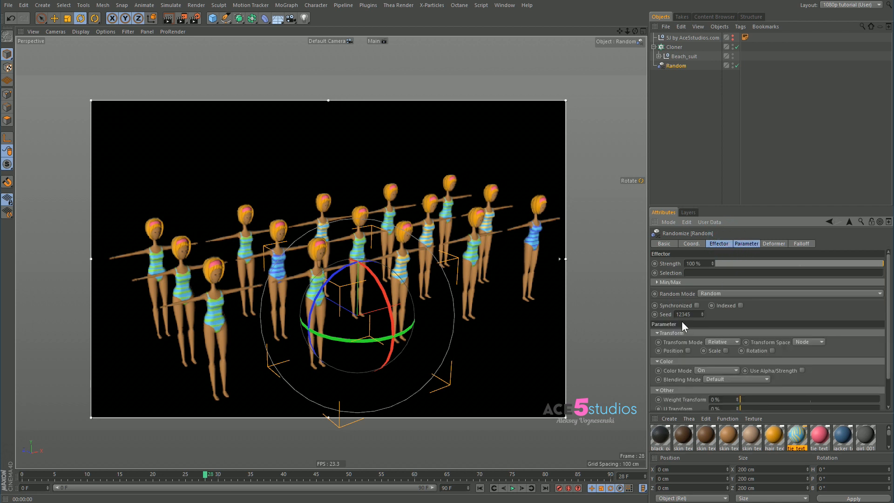
triple_click(683, 315)
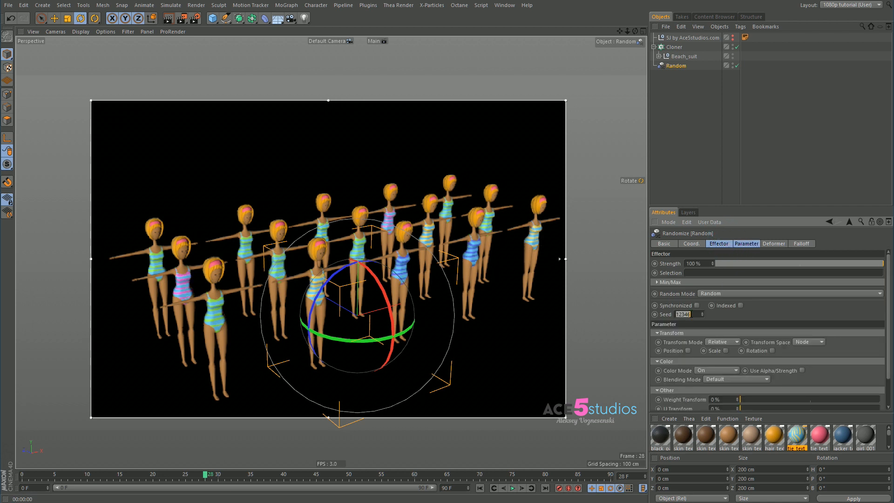
click(683, 315)
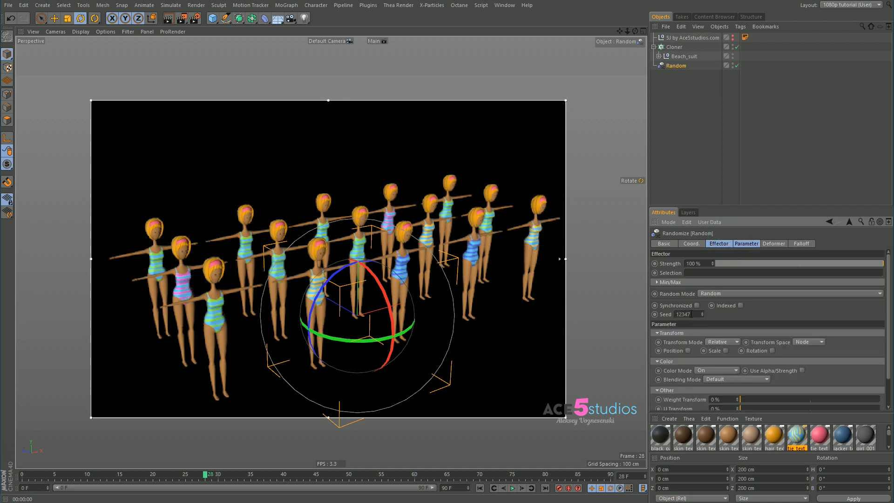
click(703, 315)
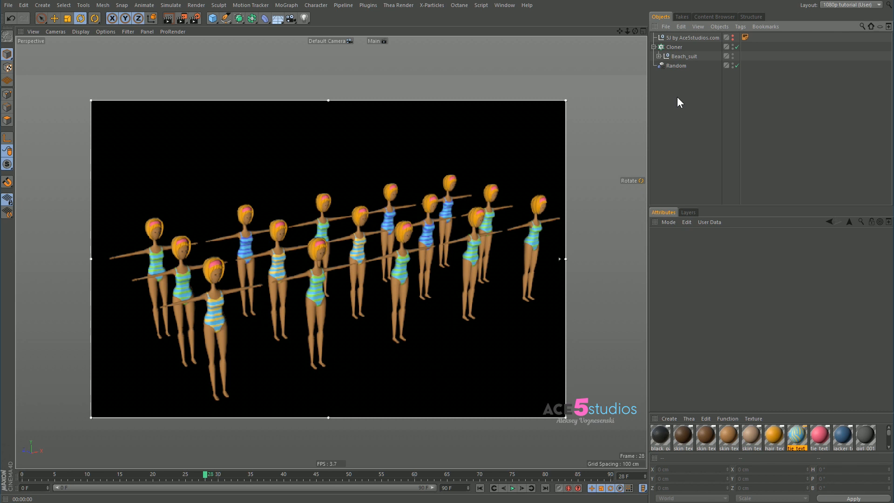
mouse_move(691, 109)
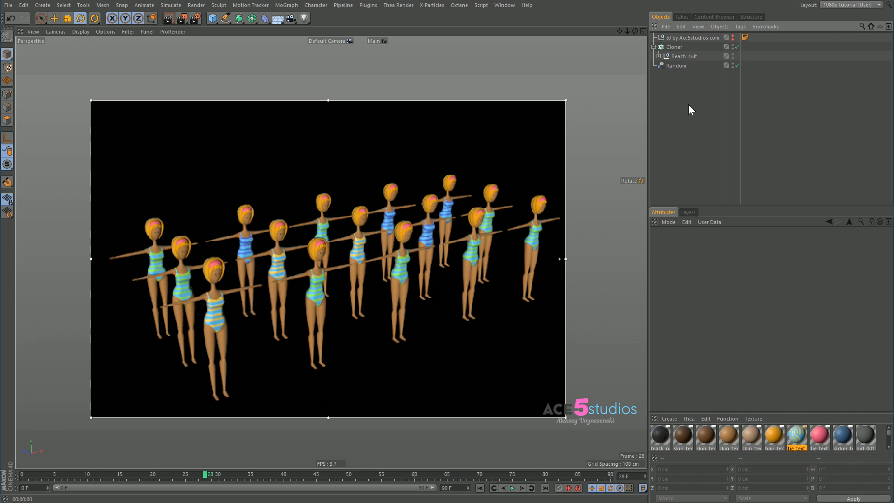
mouse_move(678, 113)
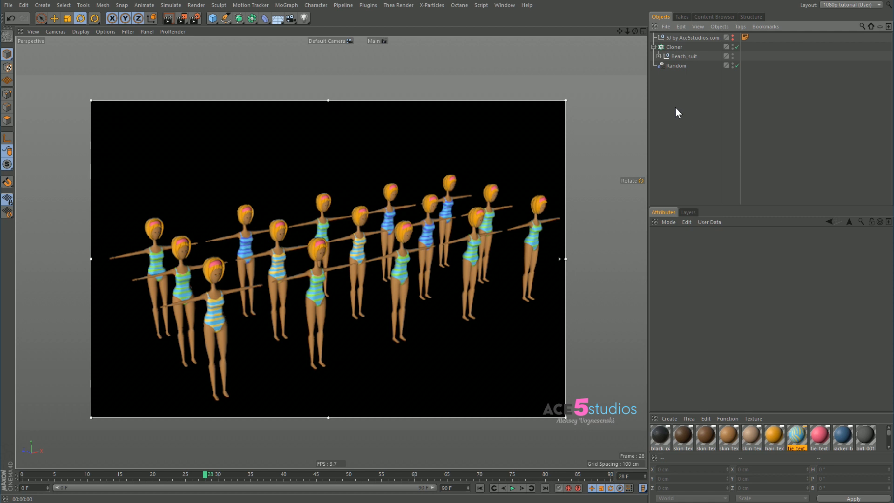
mouse_move(685, 106)
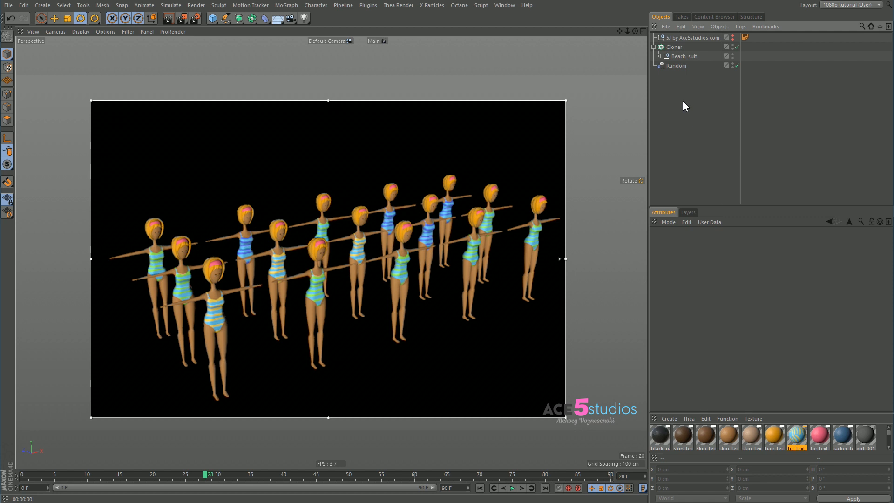
mouse_move(650, 206)
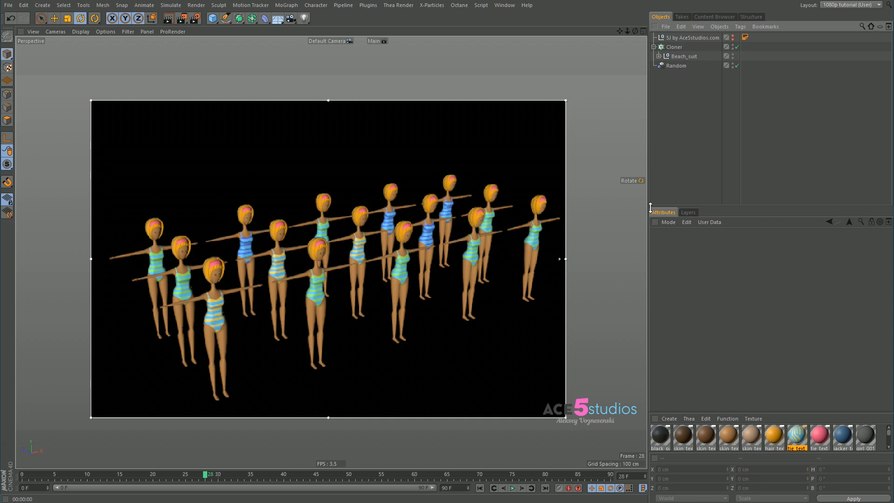
mouse_move(694, 264)
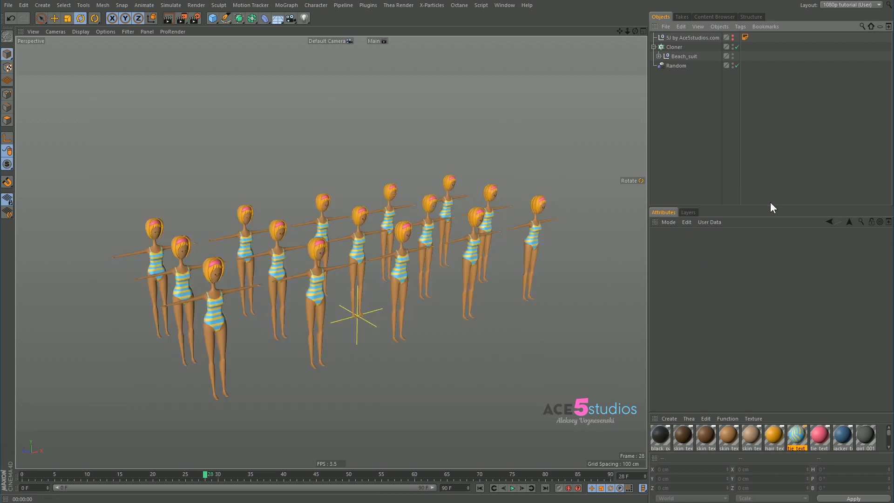
mouse_move(744, 130)
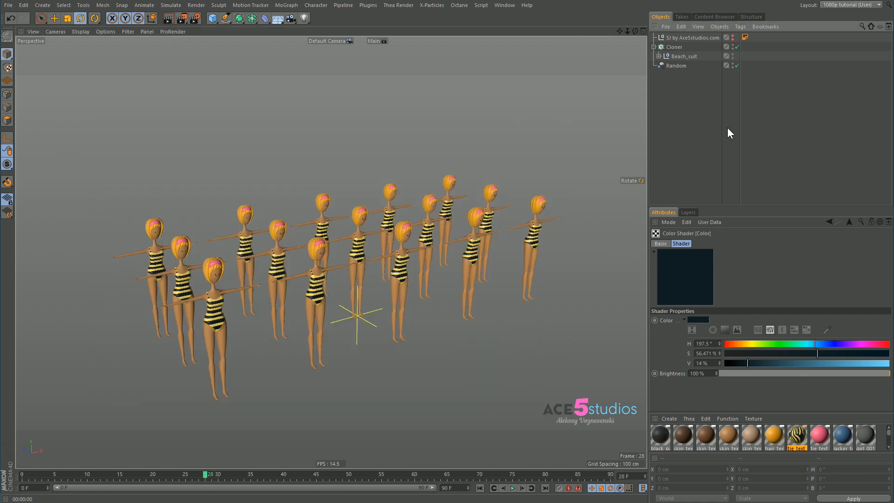
mouse_move(734, 147)
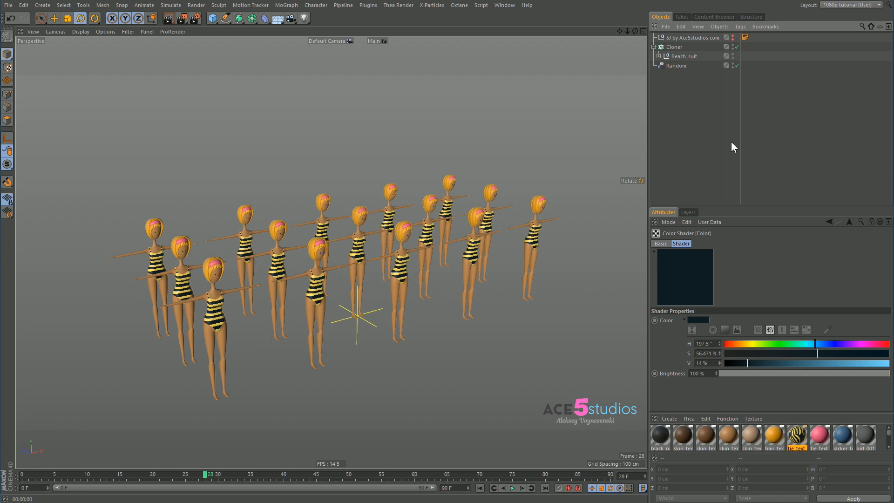
mouse_move(607, 193)
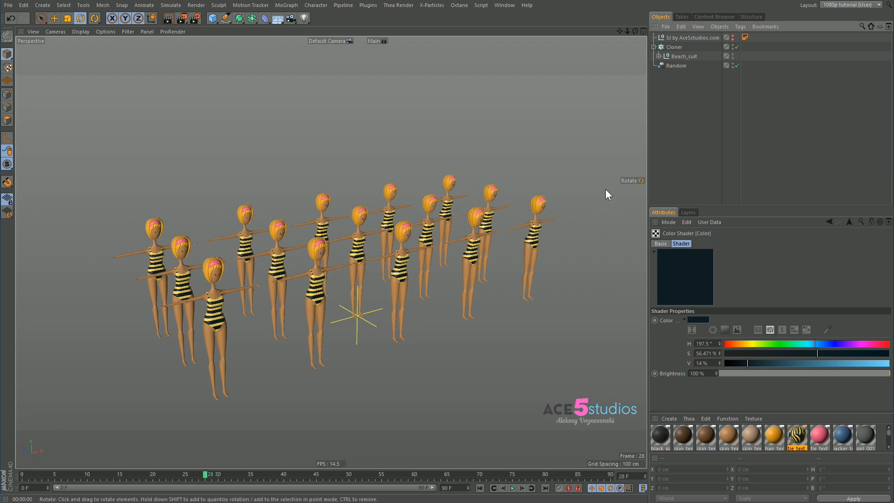
- In the Layers list, disable the Cloner under Beach_suit and make the Mesh layer visible again
click(687, 213)
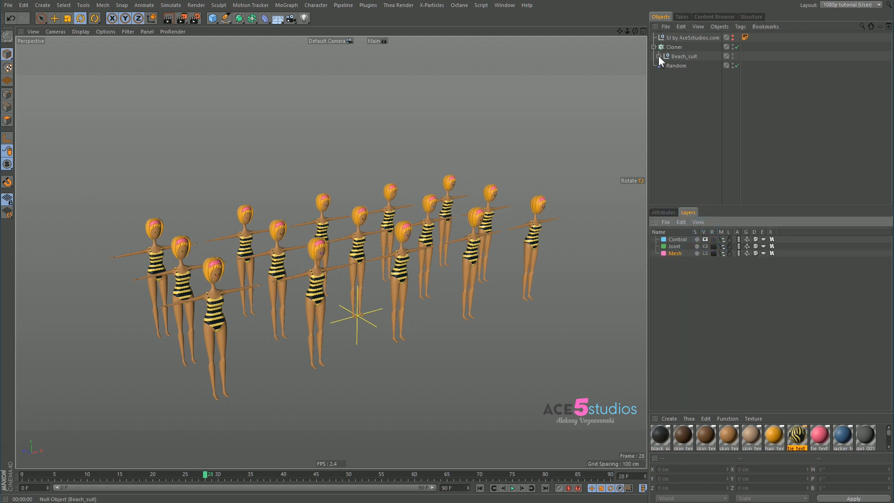
click(664, 55)
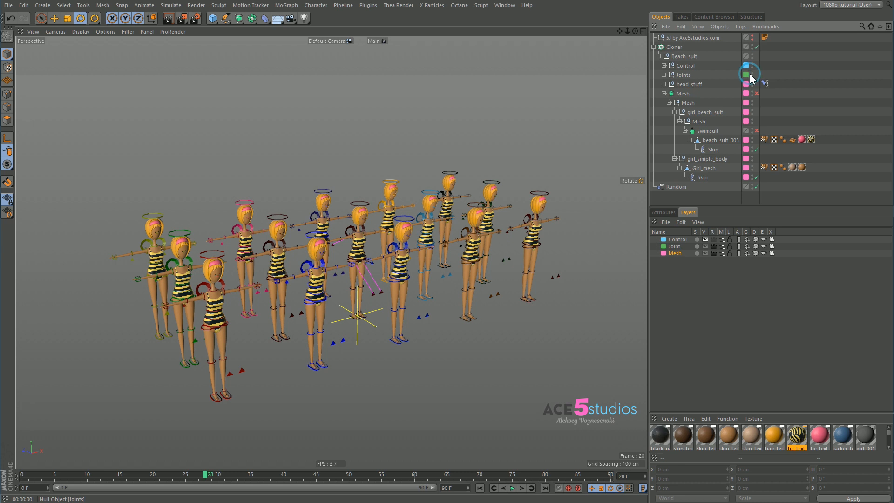
click(751, 74)
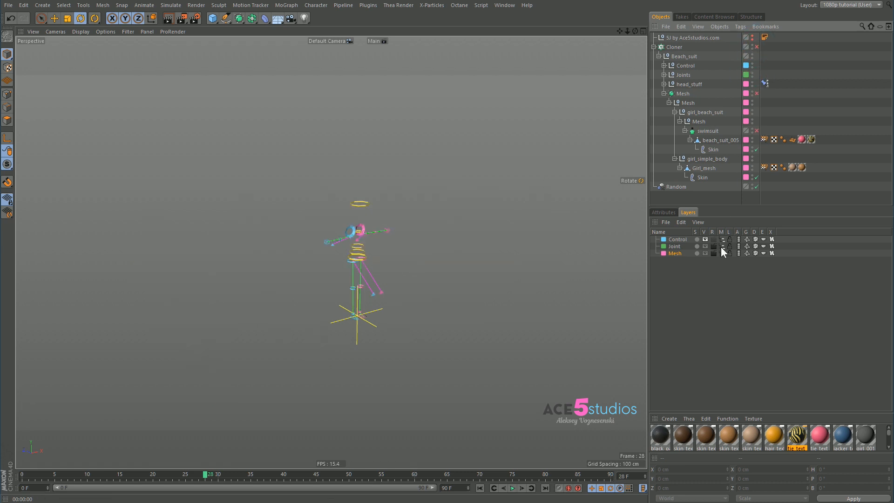
click(713, 253)
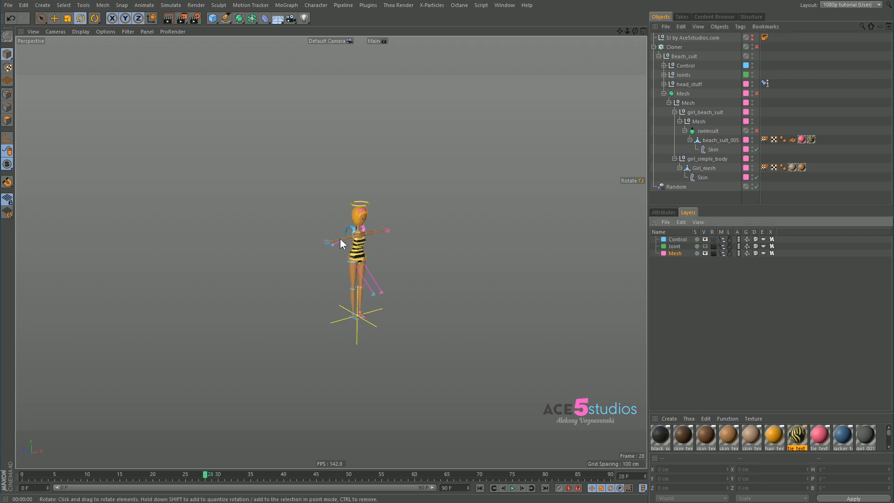